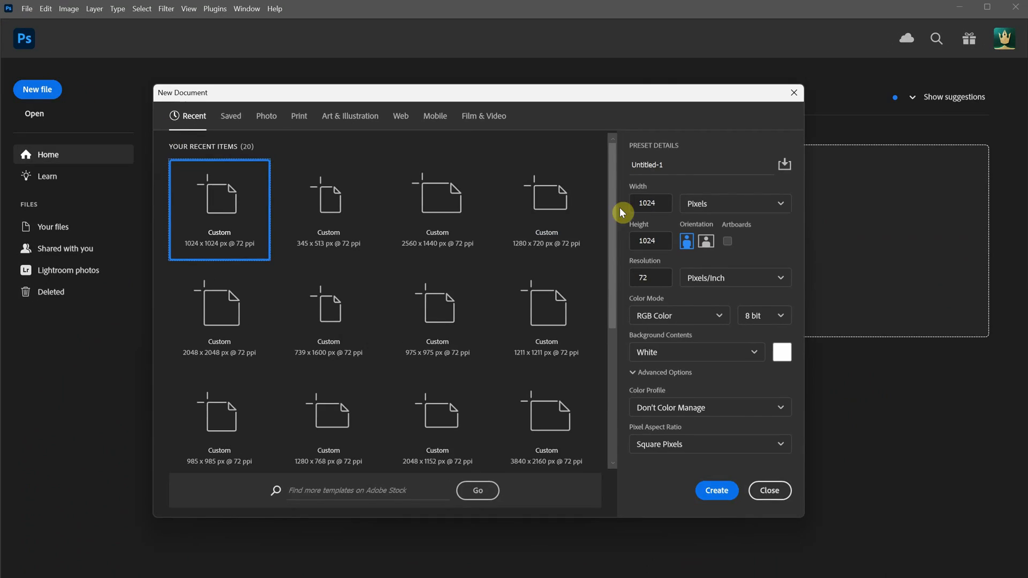
Create the 1024×1024 document and paint white slashes, cut-out details and a scope into the black gun silhouette.
{"action": "left_click", "coordinate": [717, 491]}
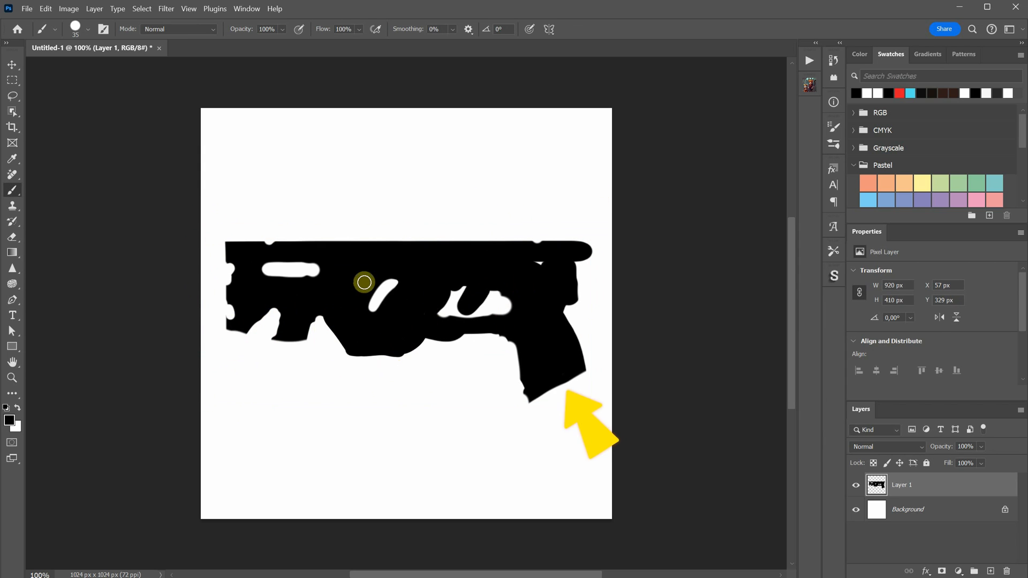
{"action": "left_click_drag", "start_coordinate": [364, 282], "coordinate": [459, 288]}
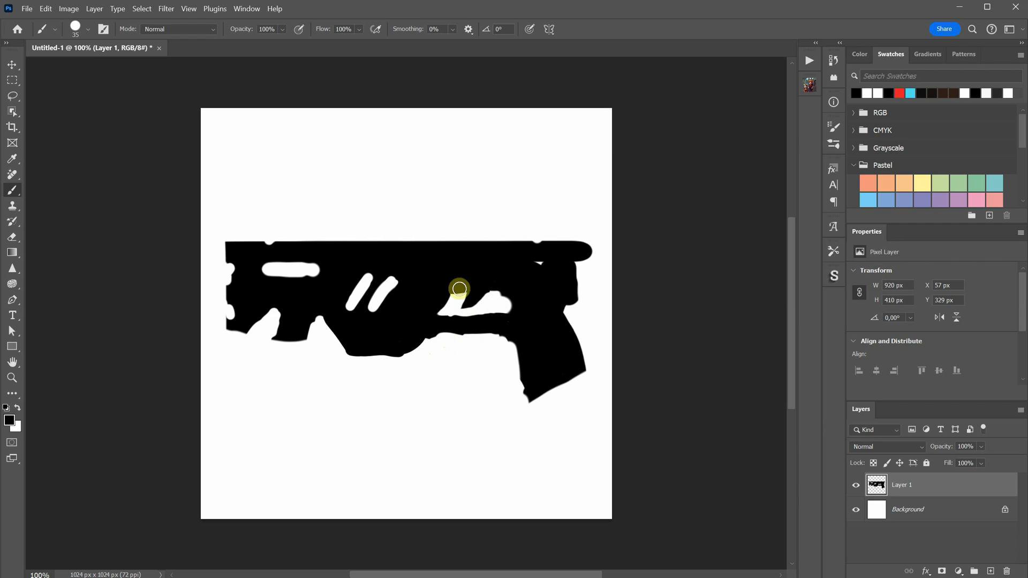
{"action": "left_click_drag", "start_coordinate": [459, 288], "coordinate": [427, 352]}
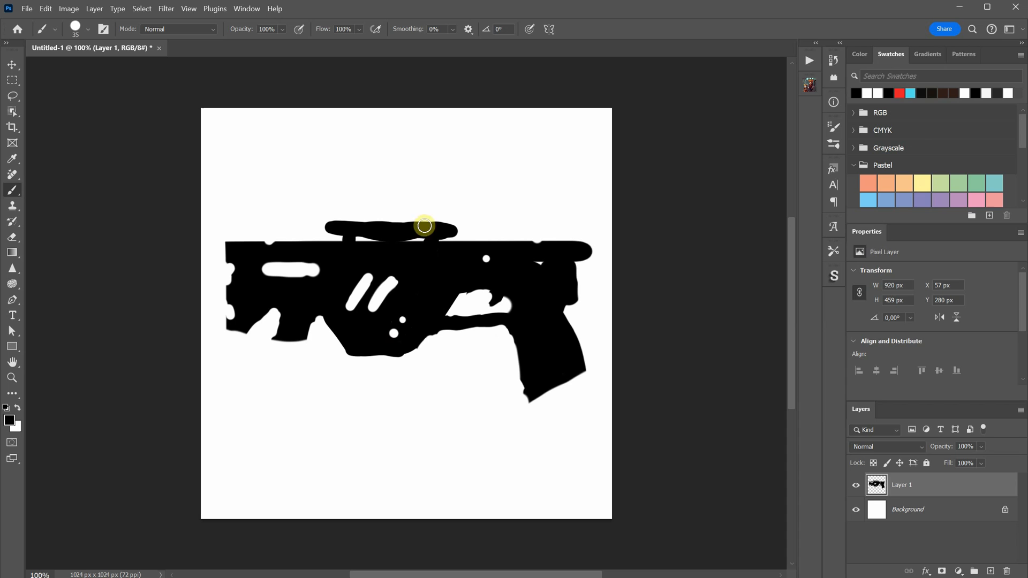
{"action": "left_click_drag", "start_coordinate": [424, 226], "coordinate": [557, 347]}
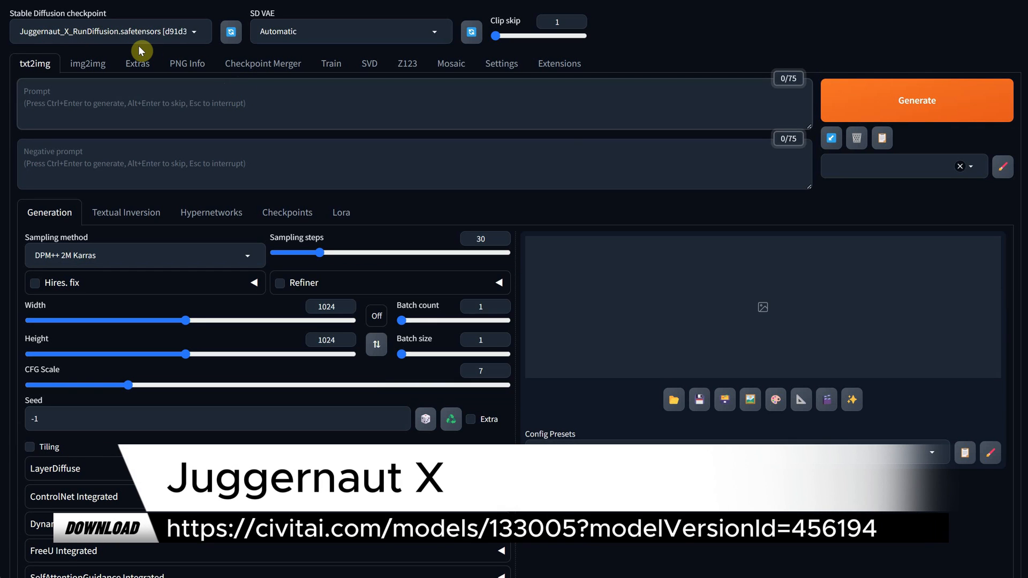
Expand ControlNet, enable Unit 0 with Canny and kohya_controllllite_xl_canny, and upload the gun silhouette as control image.
{"action": "scroll", "scroll_direction": "down", "scroll_amount": 3}
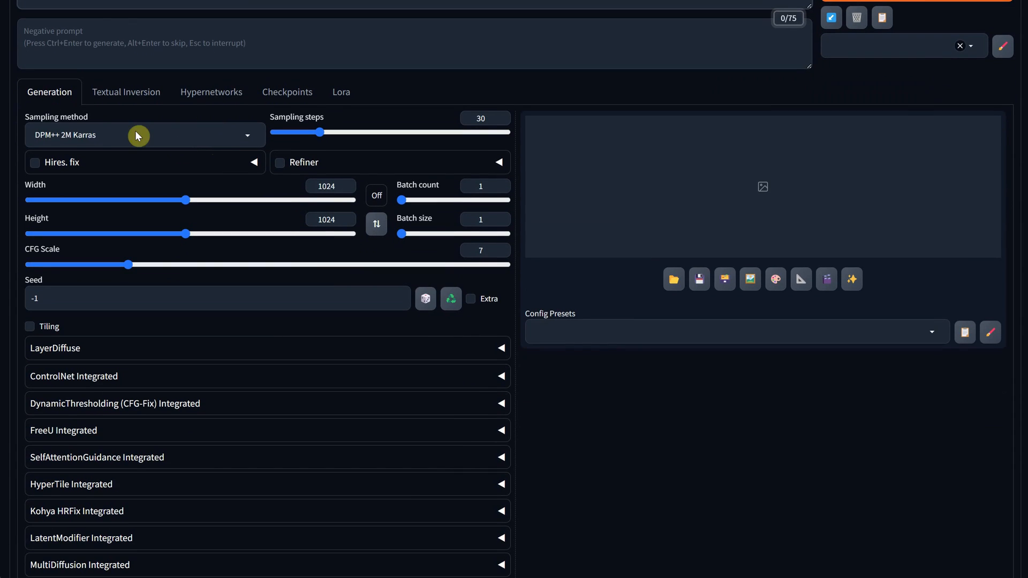
{"action": "mouse_move", "coordinate": [158, 362]}
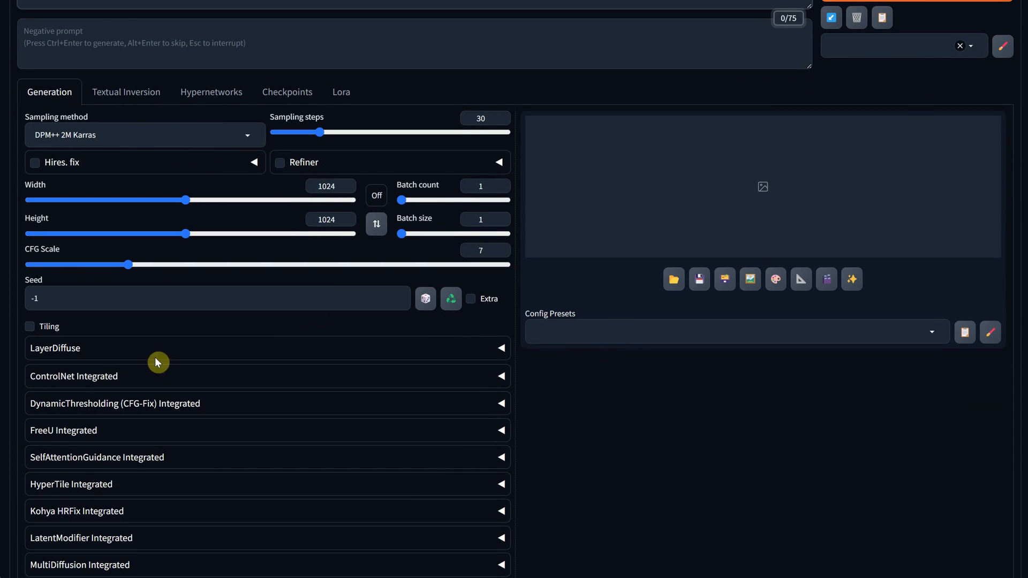
{"action": "left_click", "coordinate": [74, 377]}
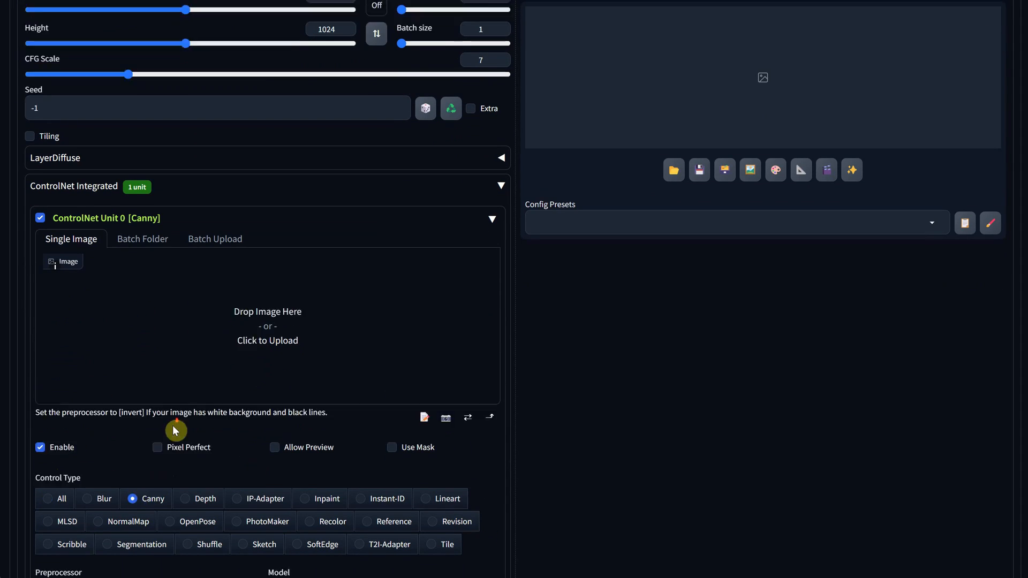
{"action": "scroll", "scroll_direction": "down", "scroll_amount": 3}
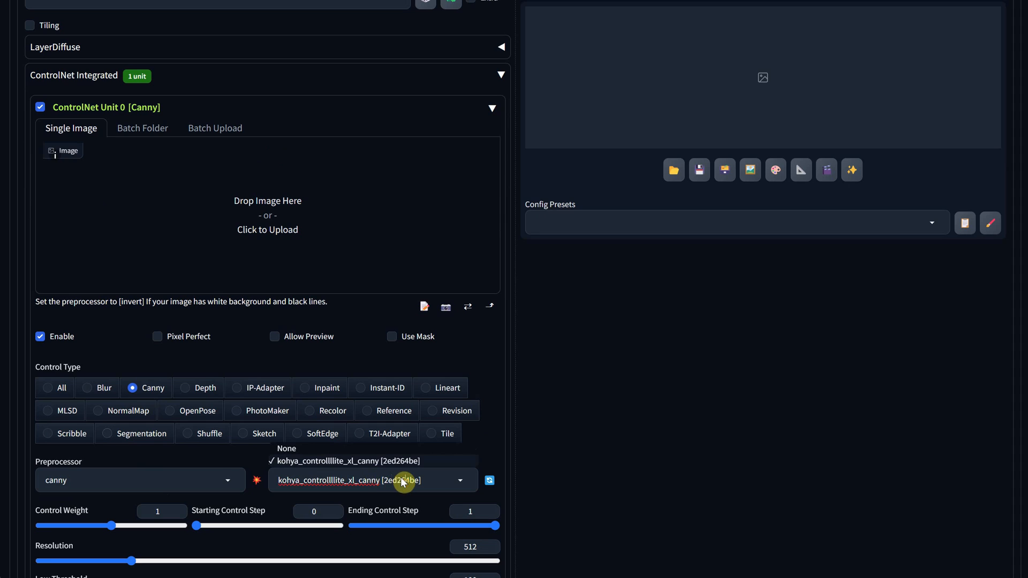
{"action": "left_click", "coordinate": [373, 480]}
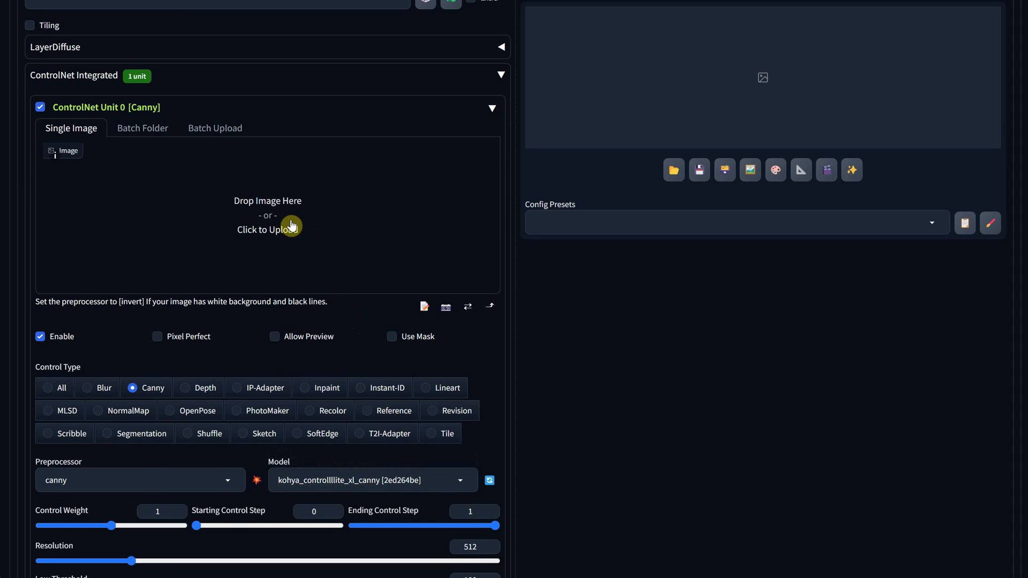
{"action": "left_click", "coordinate": [267, 226]}
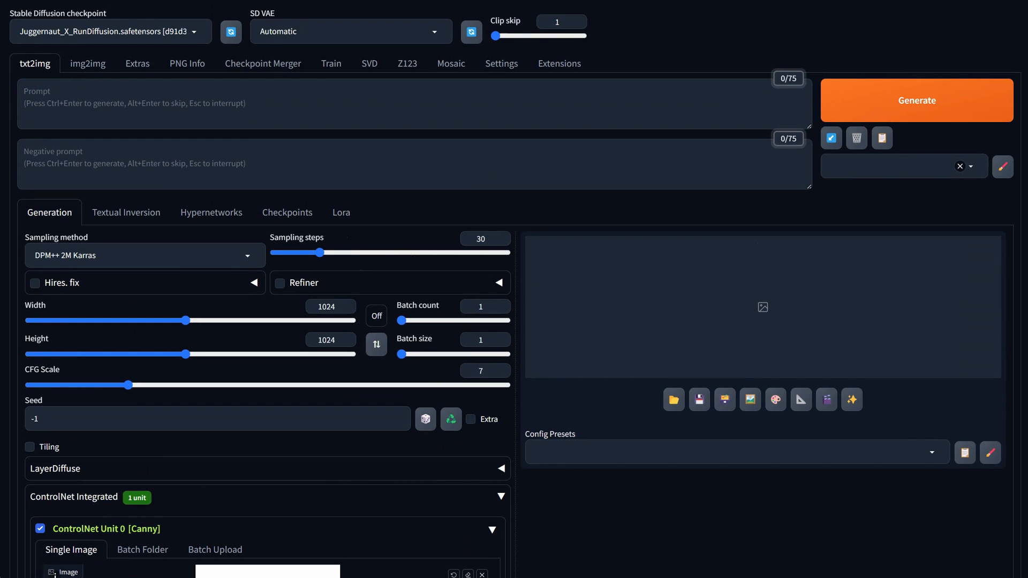
Enter the 'scifi futuristic black metal gun with orange and green accents' prompt and generate, then retry with a fantasy concept style.
{"action": "type", "text": "a scifi futuristic black metal gun with orange and green accents, mech, isolated on solid black background, epic, concept art weapon"}
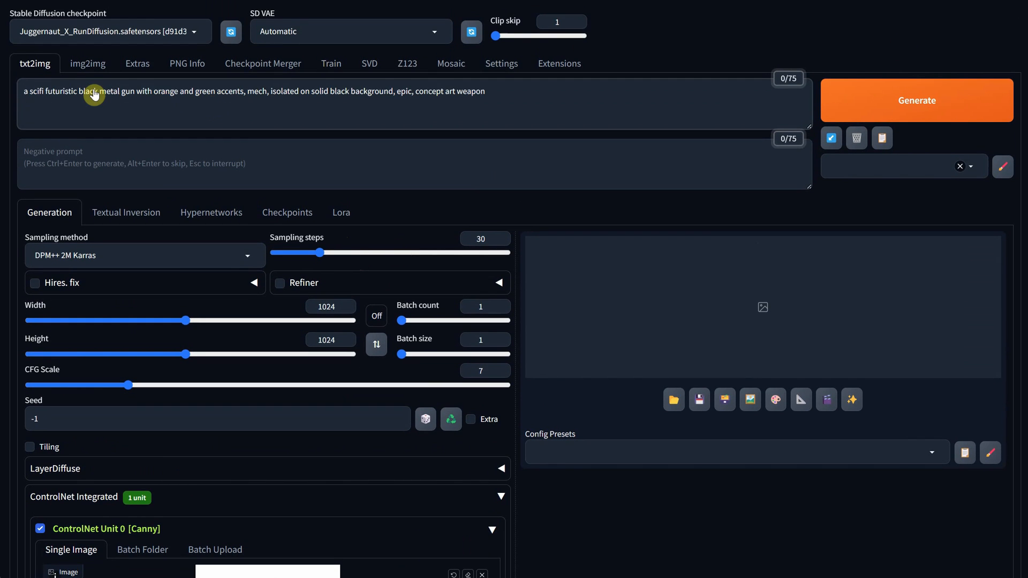
{"action": "left_click", "coordinate": [917, 100]}
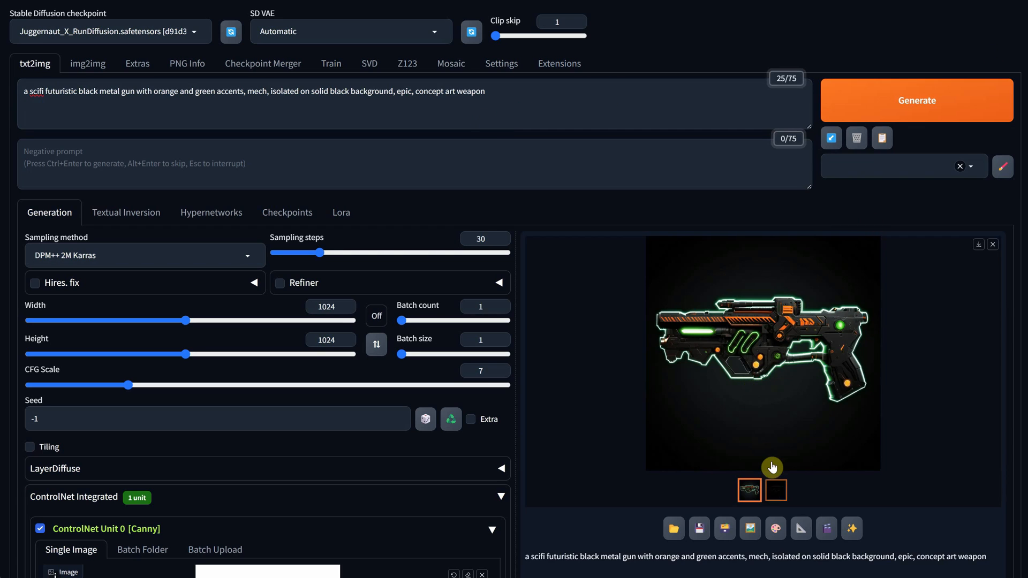
{"action": "left_click", "coordinate": [775, 491]}
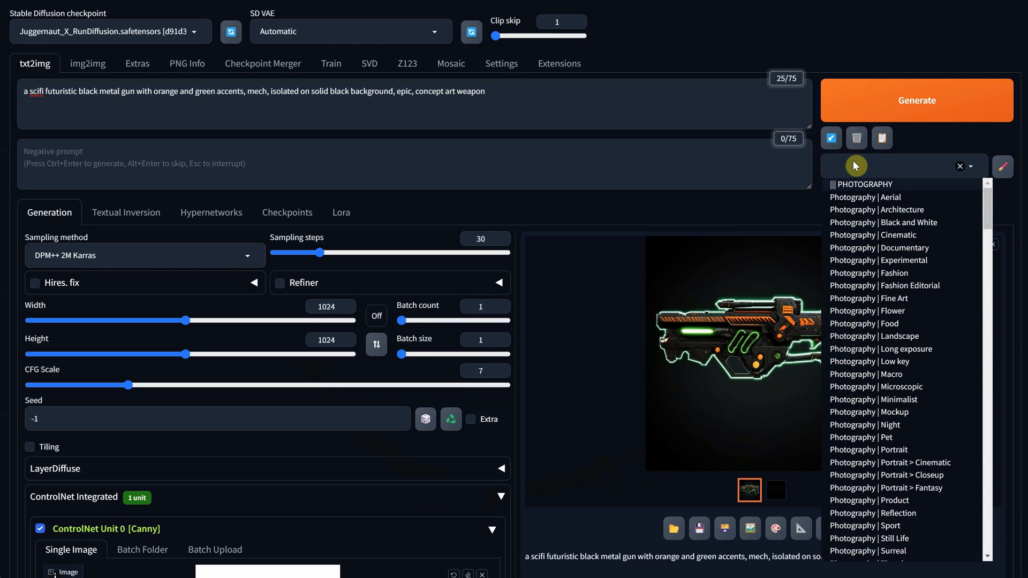
{"action": "type", "text": "con"}
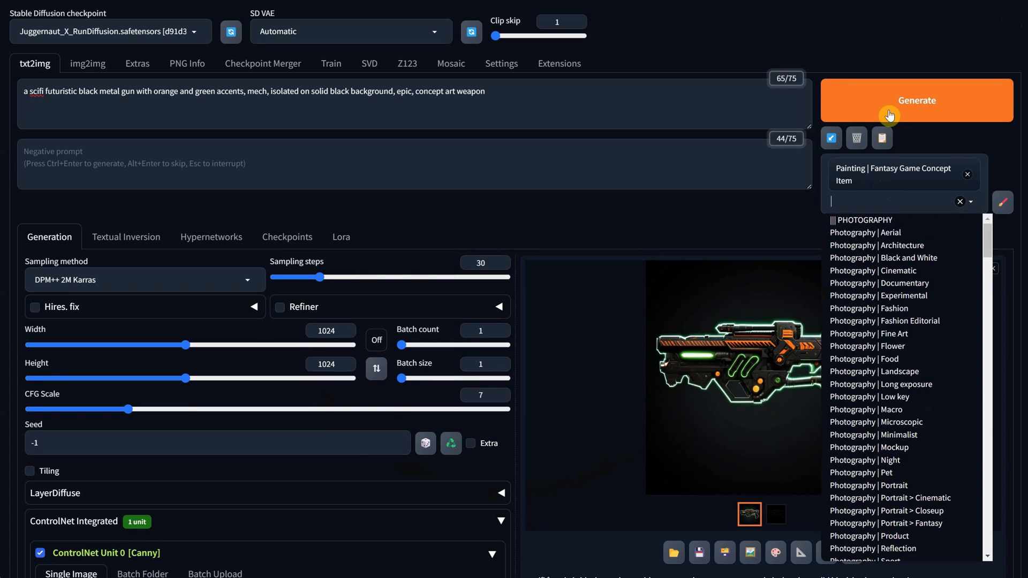
{"action": "left_click", "coordinate": [721, 372]}
{"action": "type", "text": "3d"}
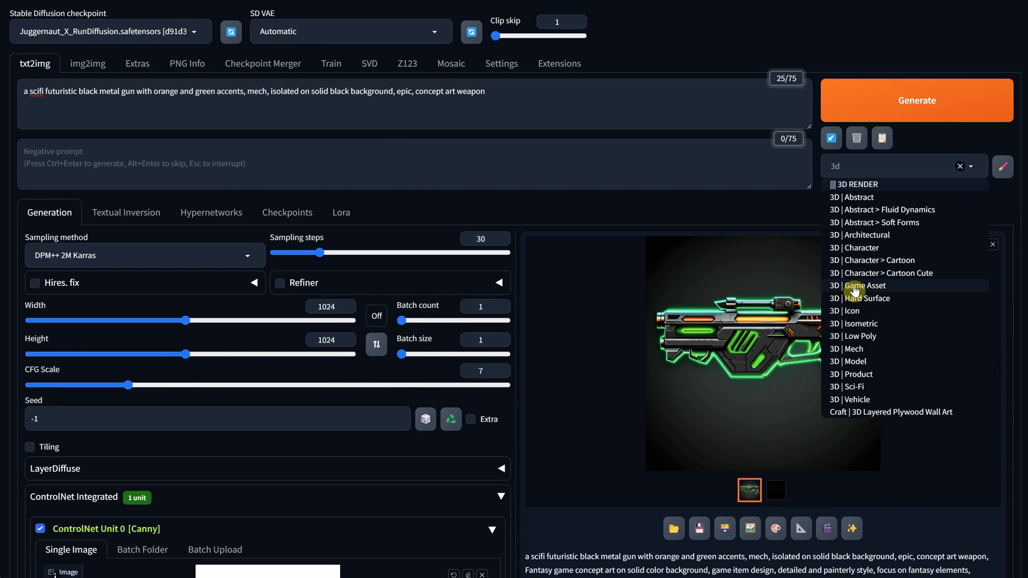
Try a 3D hard surface style, settle on 3D | Icon, and generate the neon-edged black gun.
{"action": "left_click", "coordinate": [863, 285]}
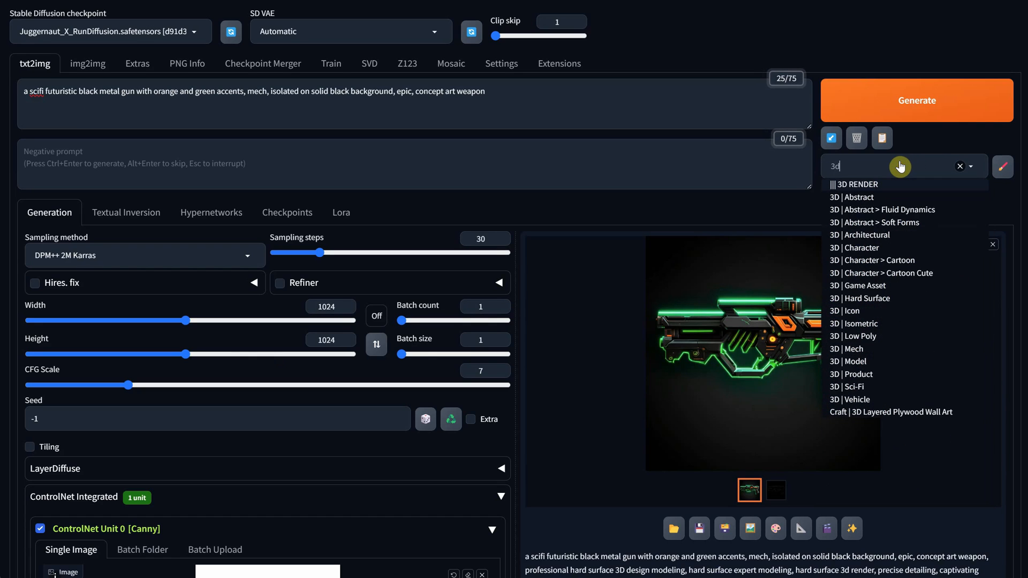
{"action": "left_click", "coordinate": [844, 311]}
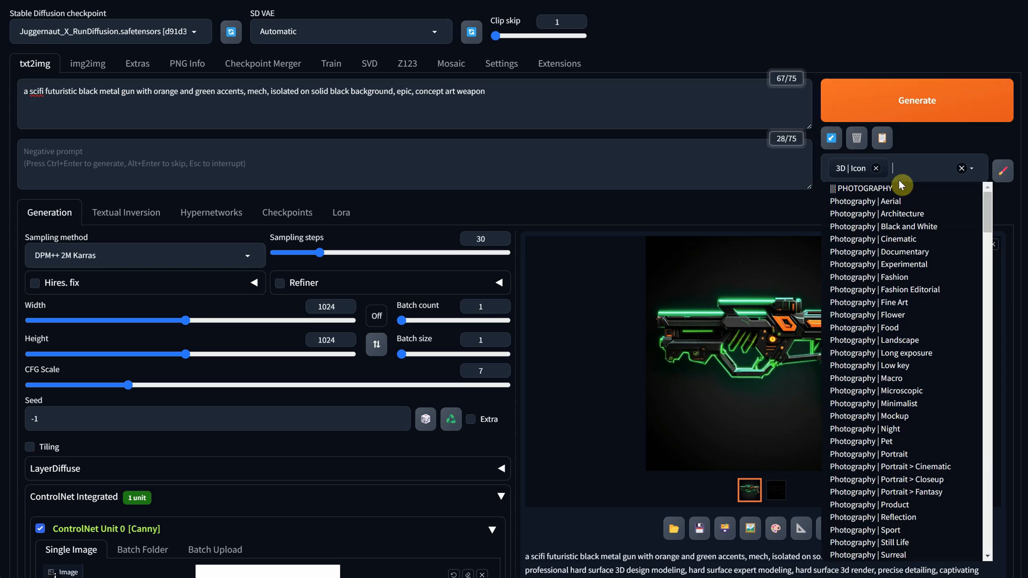
{"action": "left_click", "coordinate": [733, 351]}
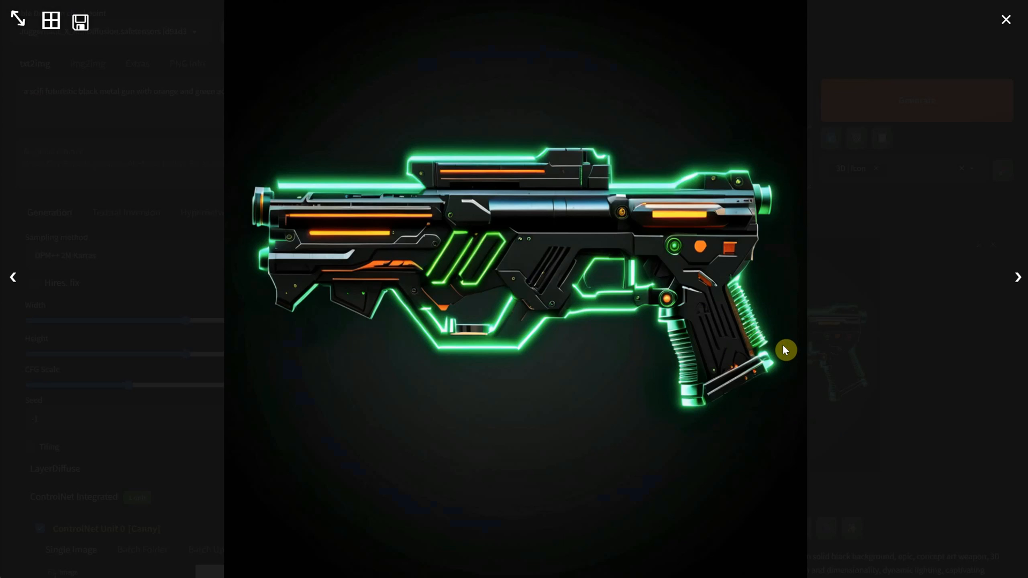
{"action": "left_click", "coordinate": [1006, 20]}
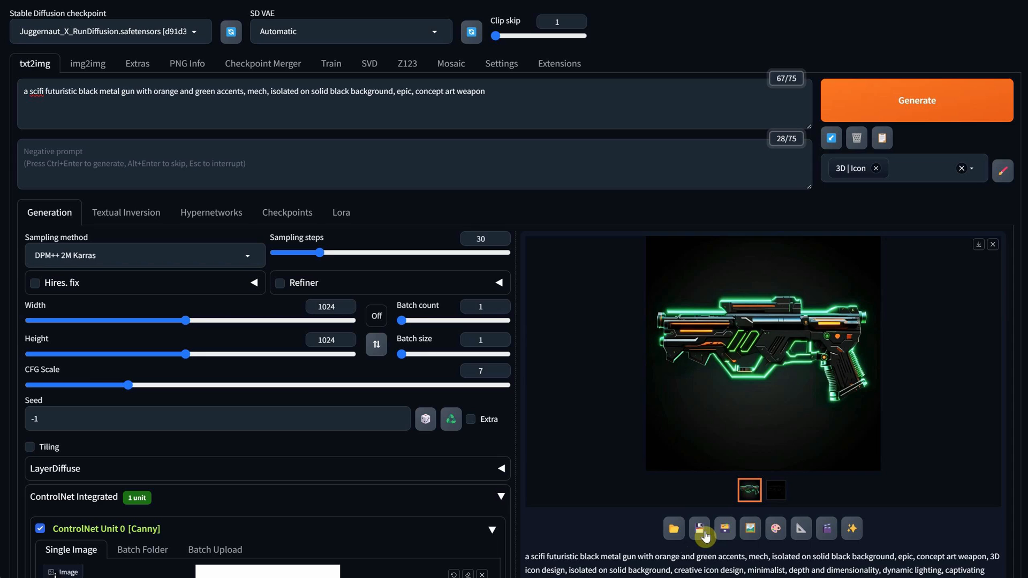
{"action": "mouse_move", "coordinate": [750, 531]}
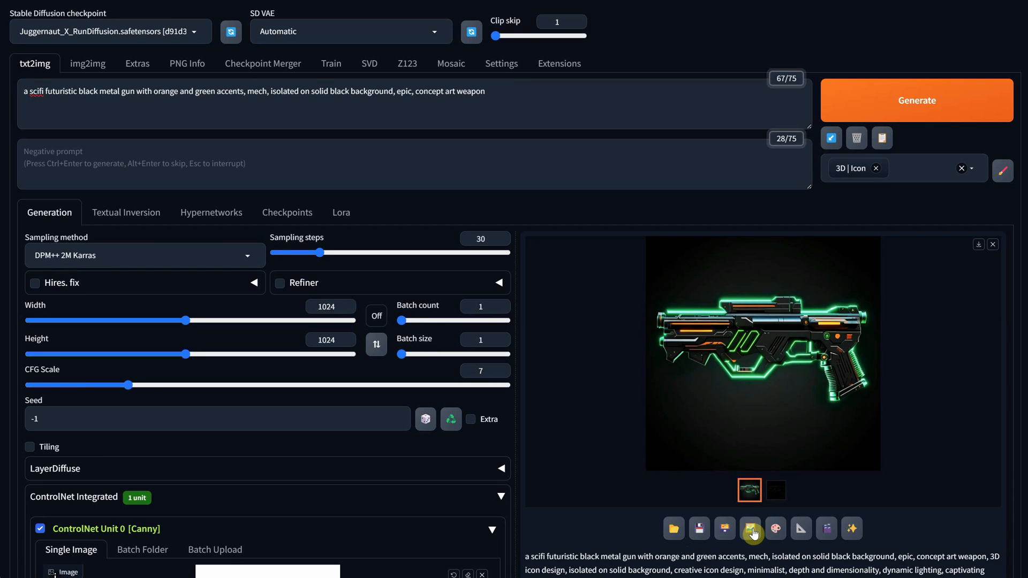
{"action": "mouse_move", "coordinate": [750, 530]}
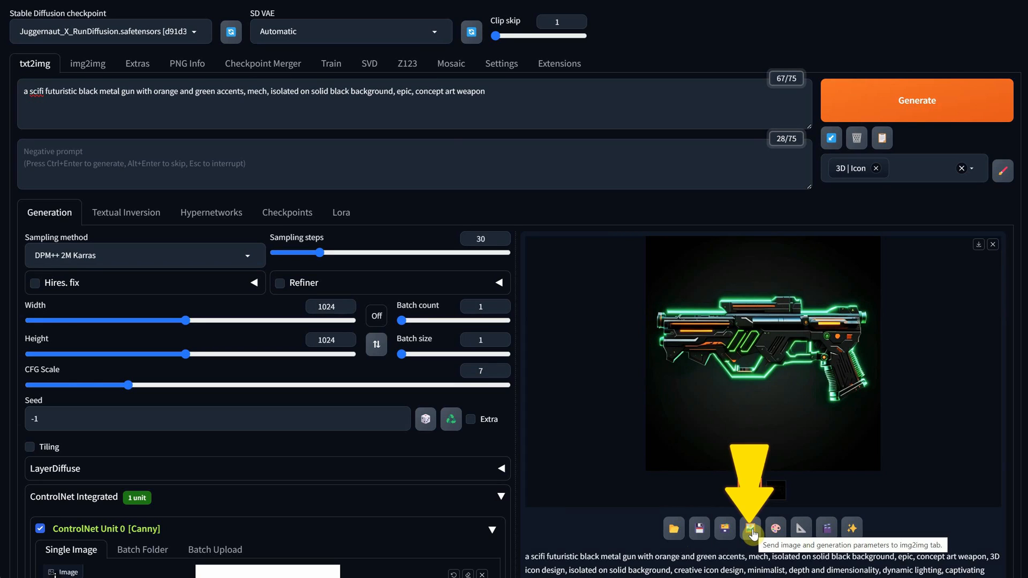
Send the 3D Icon gun to img2img, set size to 2048×2048, generate and inspect the refined result full-size.
{"action": "left_click", "coordinate": [750, 529]}
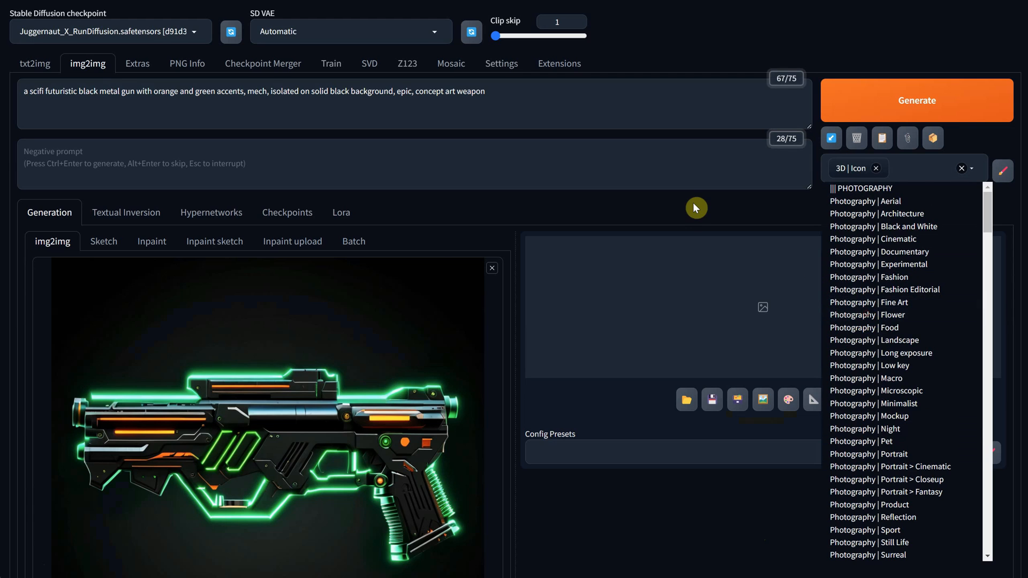
{"action": "scroll", "scroll_direction": "down", "scroll_amount": 3}
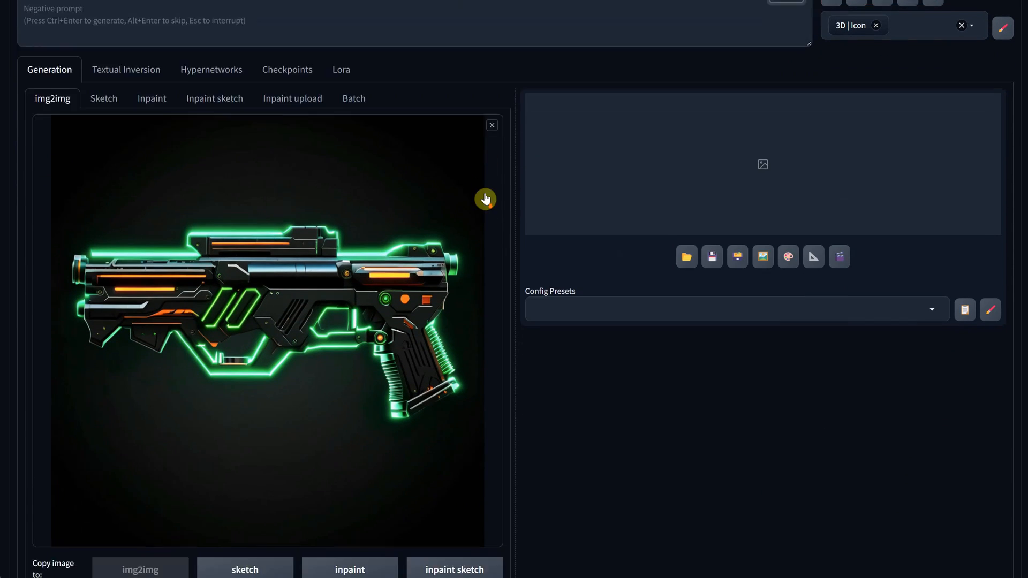
{"action": "scroll", "scroll_direction": "down", "scroll_amount": 3}
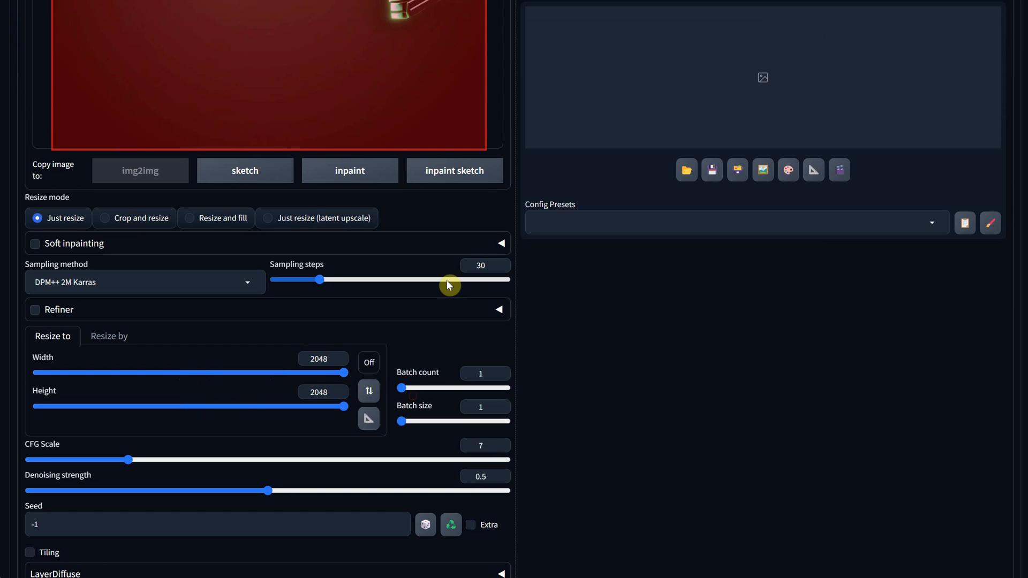
{"action": "scroll", "scroll_direction": "down", "scroll_amount": 3}
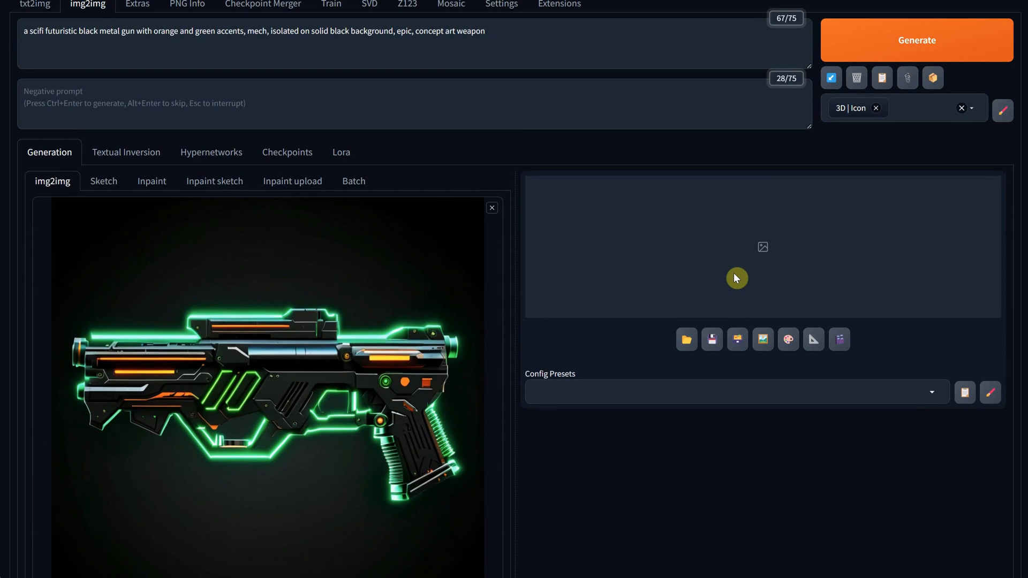
{"action": "left_click", "coordinate": [916, 40]}
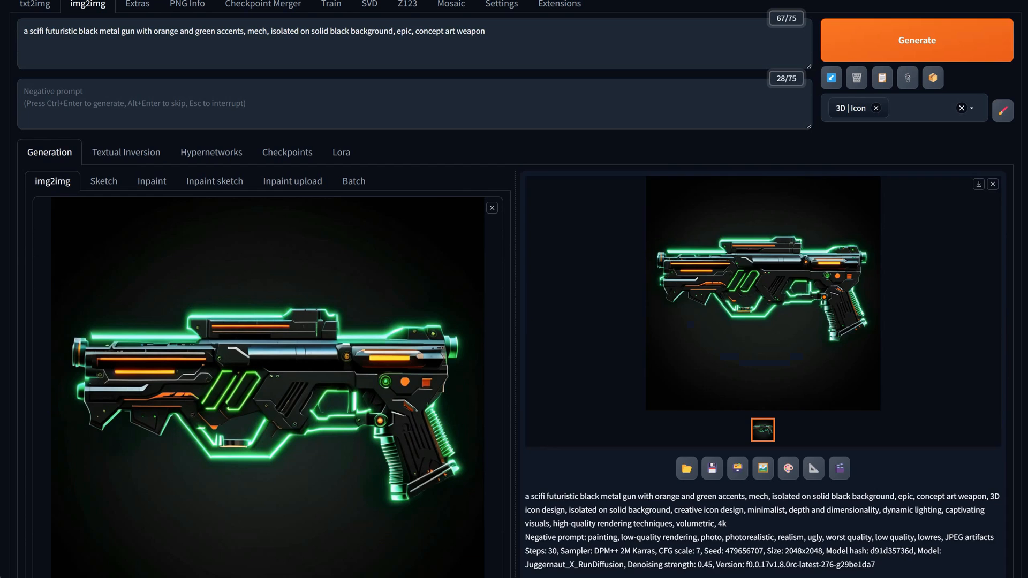
{"action": "left_click", "coordinate": [762, 294]}
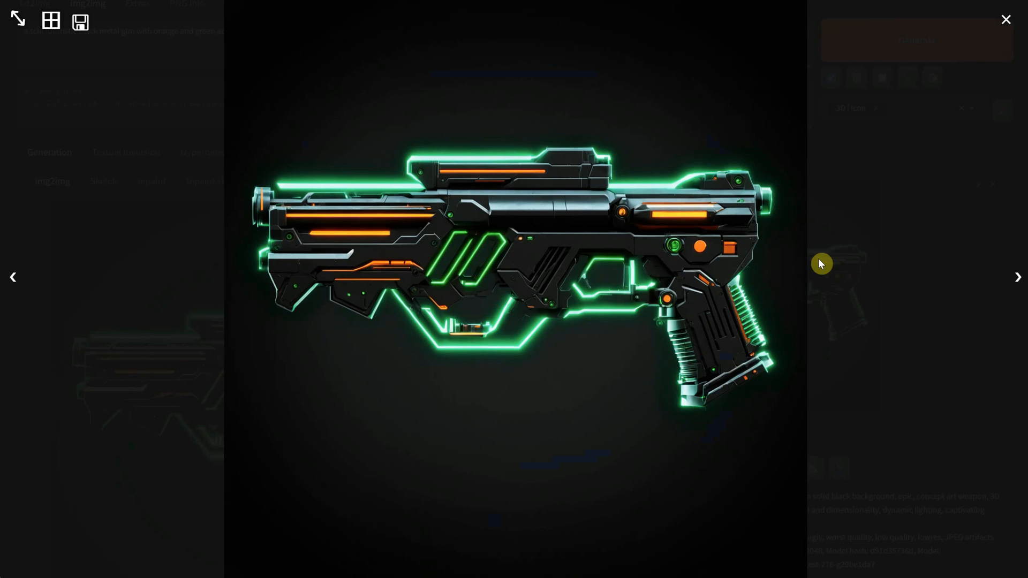
{"action": "mouse_move", "coordinate": [775, 184]}
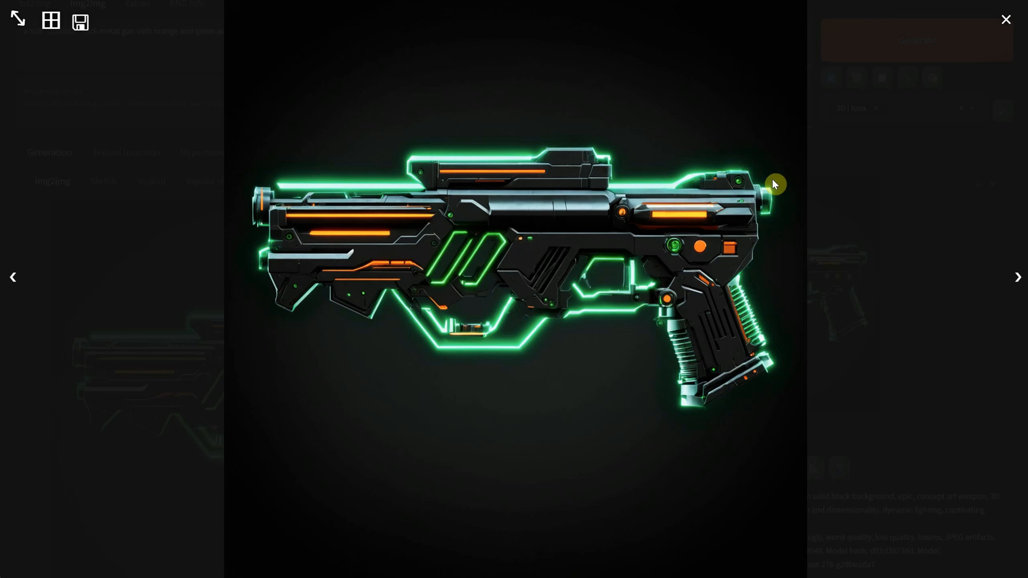
{"action": "left_click", "coordinate": [1007, 19]}
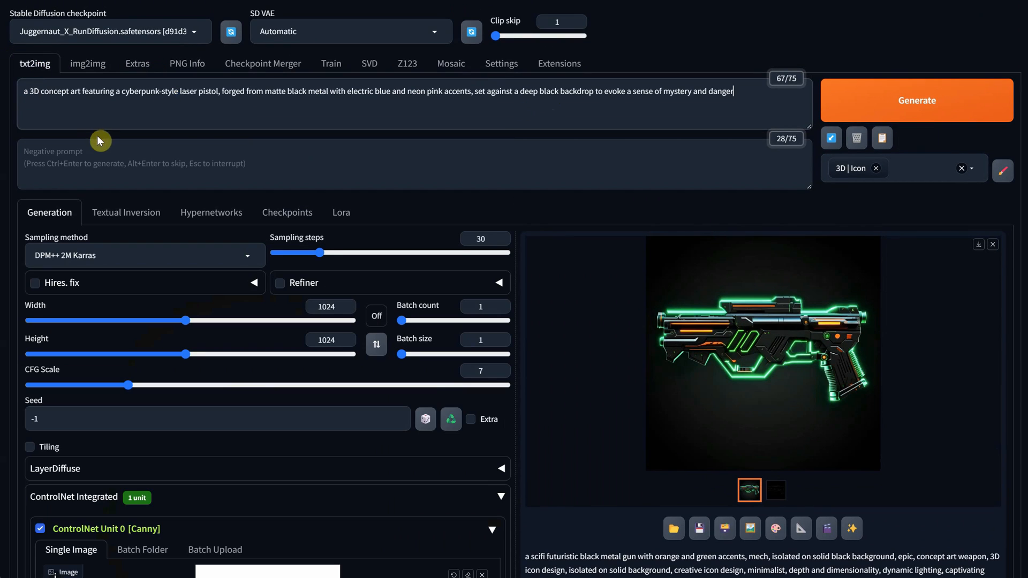
Generate the cyberpunk pistol, inspect the plasma rifle, enter the iridescent alien-inspired blaster prompt and start the energy shotgun.
{"action": "left_click", "coordinate": [762, 353]}
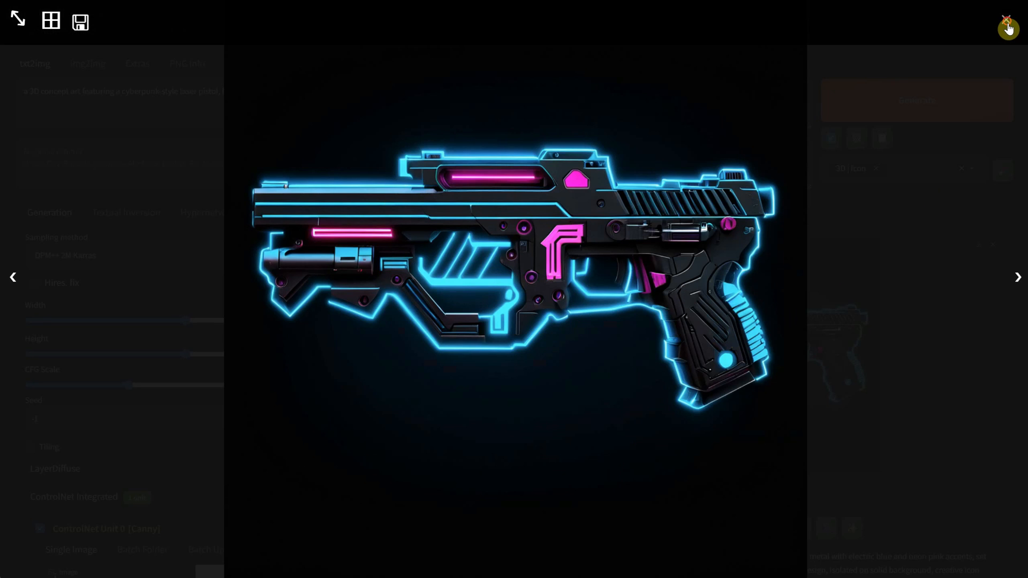
{"action": "left_click", "coordinate": [1017, 276]}
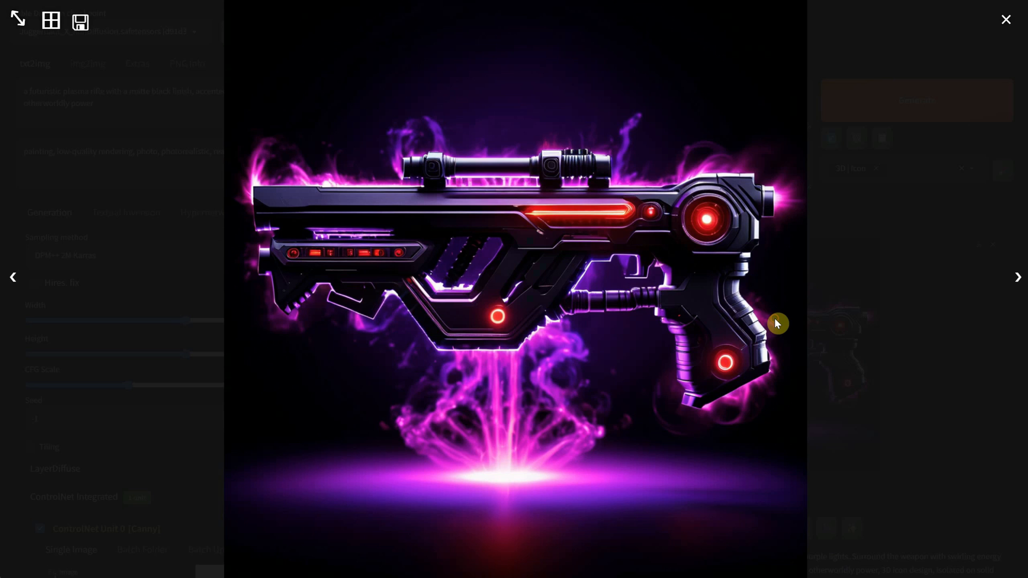
{"action": "mouse_move", "coordinate": [921, 354]}
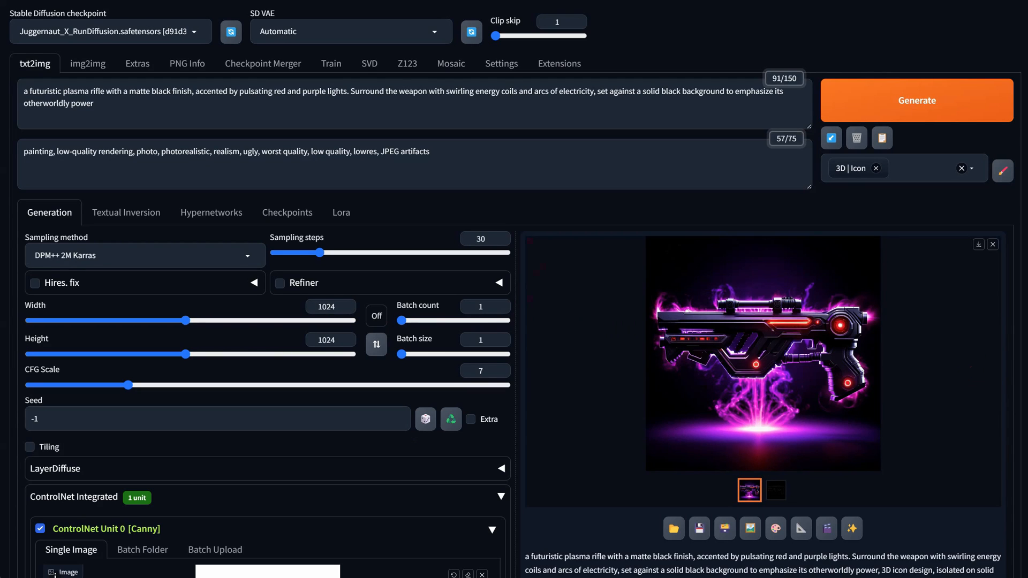
{"action": "type", "text": "a 3D illustration showcasing an alien-inspired blaster, crafted from iridescent metallic materials with shifting hues of green and purple, isolated on solid black background"}
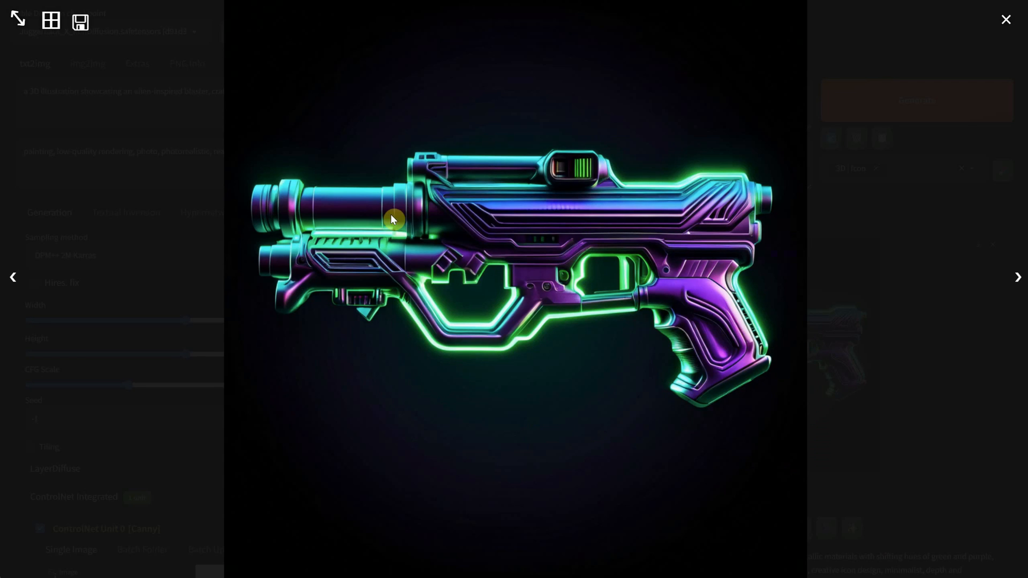
{"action": "left_click", "coordinate": [1006, 19]}
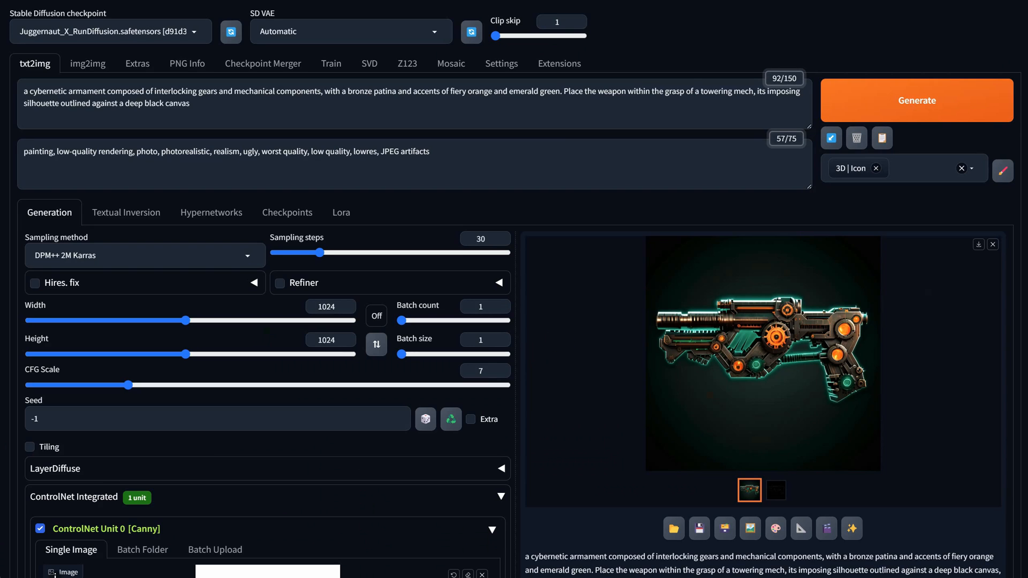
{"action": "left_click", "coordinate": [917, 101]}
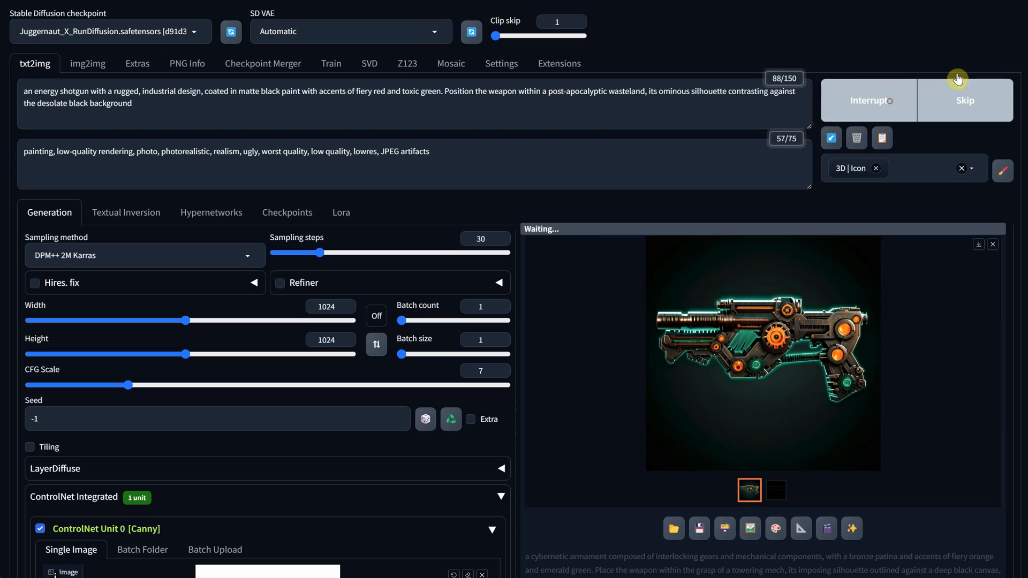
{"action": "left_click", "coordinate": [762, 353]}
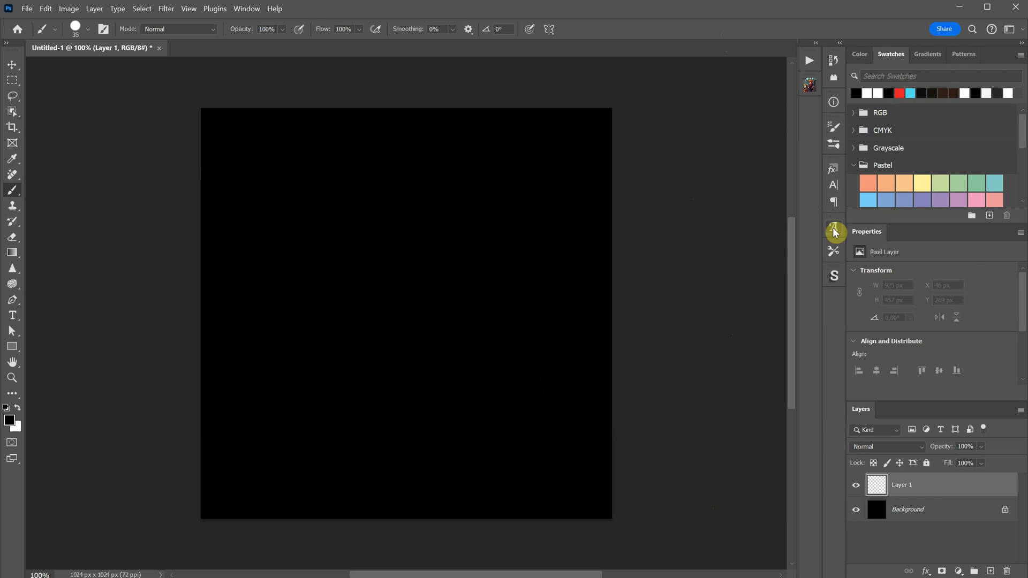
Paint the rough golden-brown gun body with openings and details on the black canvas.
{"action": "left_click", "coordinate": [294, 306]}
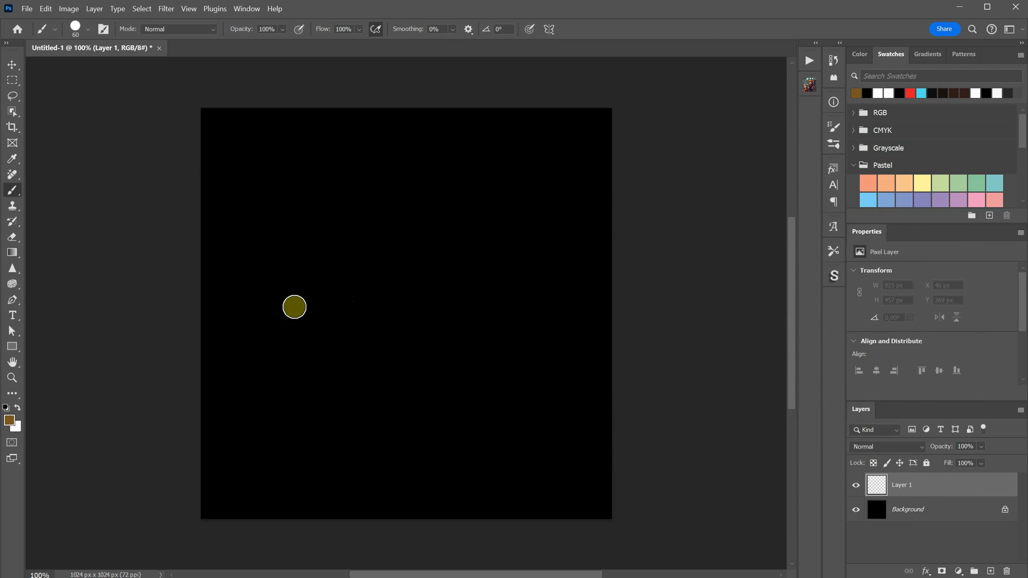
{"action": "left_click_drag", "start_coordinate": [295, 307], "coordinate": [401, 240]}
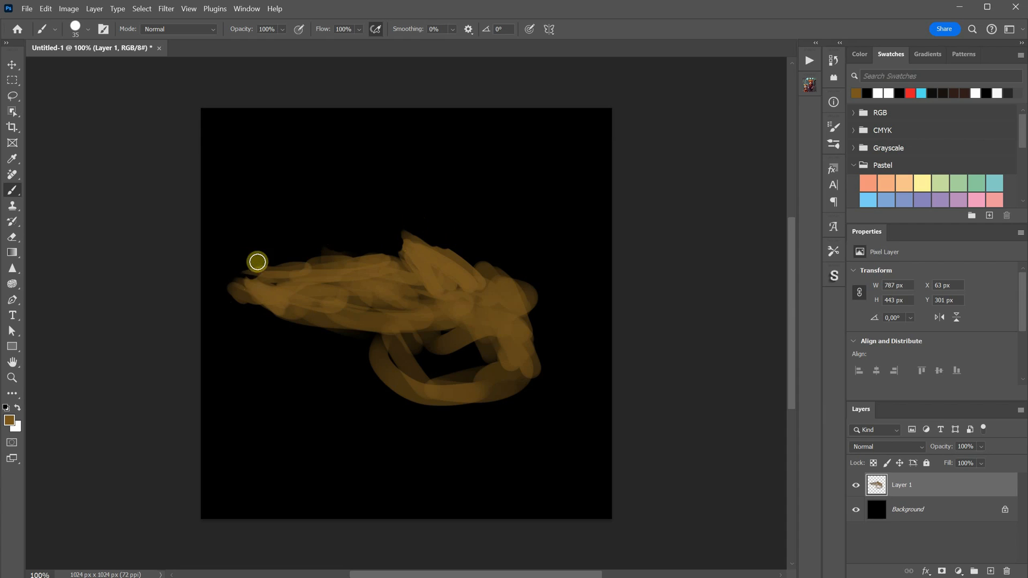
{"action": "left_click_drag", "start_coordinate": [257, 261], "coordinate": [516, 330]}
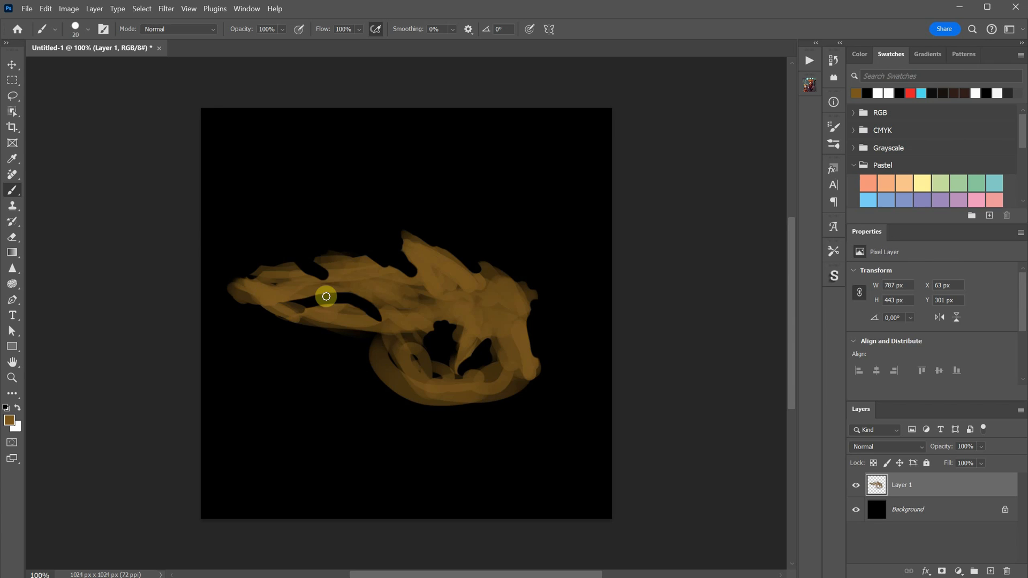
Switch to an orange colour and add highlights and glowing spots on the gun.
{"action": "left_click", "coordinate": [9, 422]}
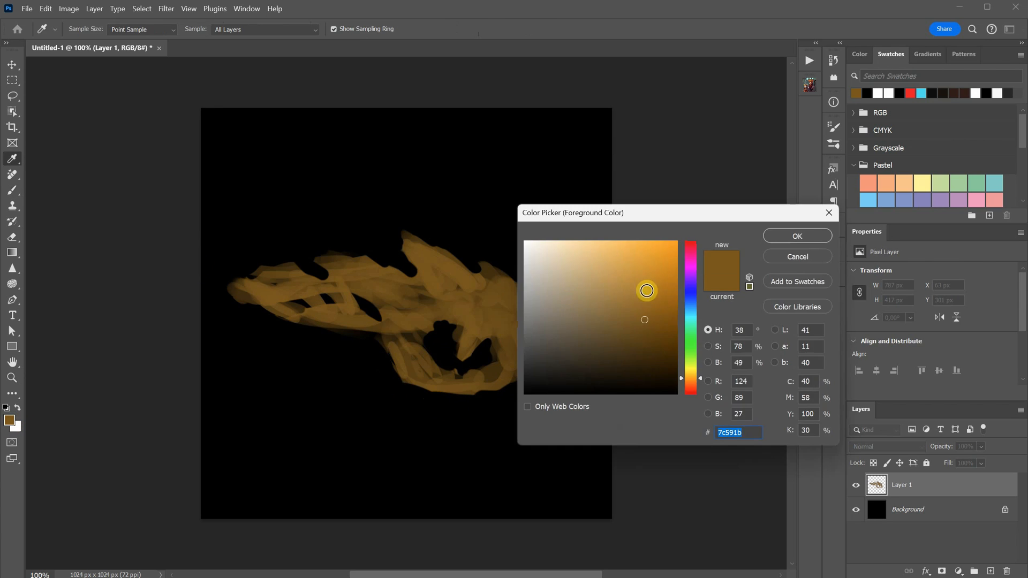
{"action": "left_click", "coordinate": [797, 236]}
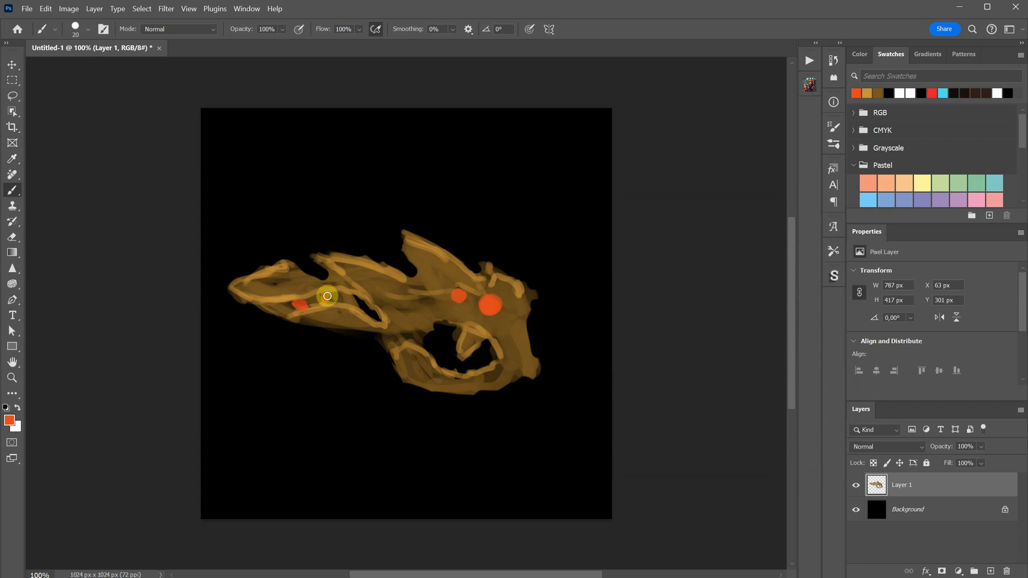
{"action": "left_click_drag", "start_coordinate": [328, 296], "coordinate": [391, 334]}
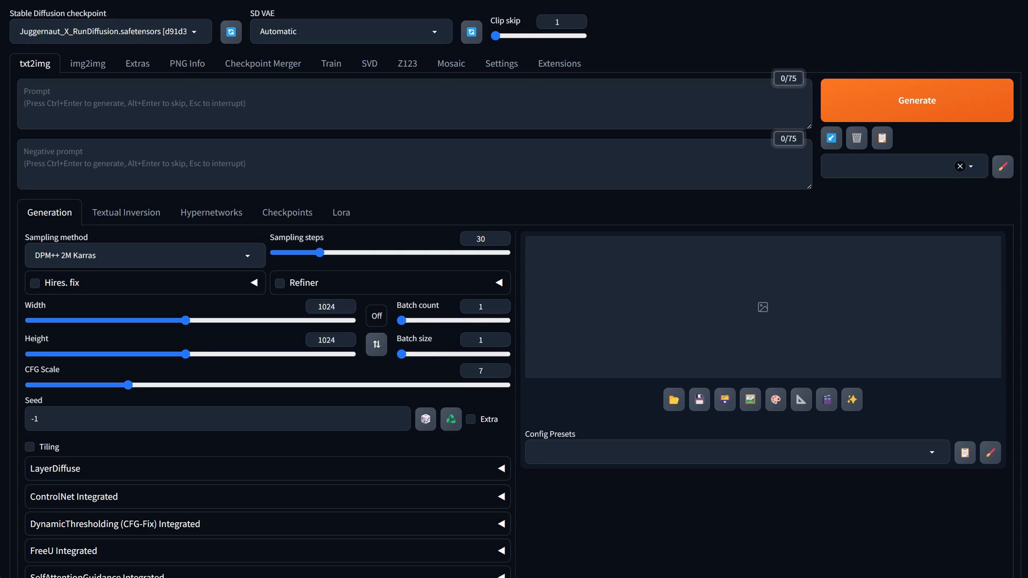
In img2img, add the 3D style, enter the 'organic alien weapon made from golden brown texture and orange accents' prompt and generate.
{"action": "left_click", "coordinate": [88, 63]}
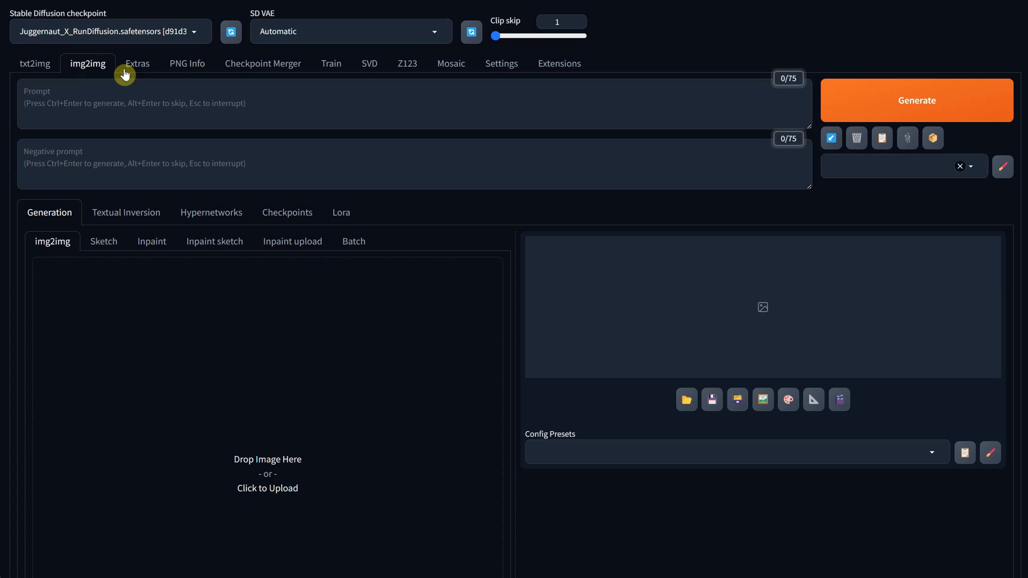
{"action": "mouse_move", "coordinate": [291, 421]}
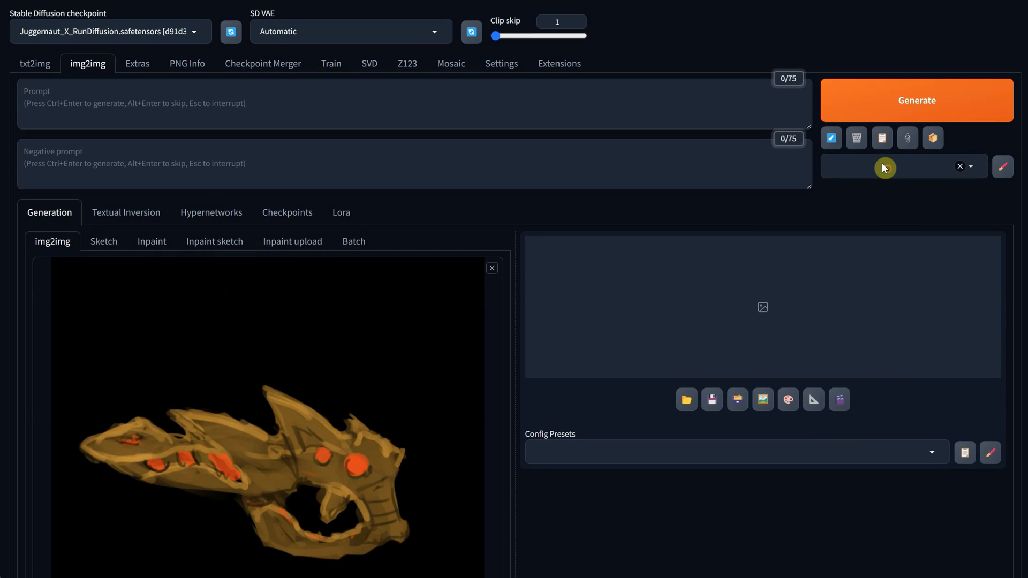
{"action": "type", "text": "3d"}
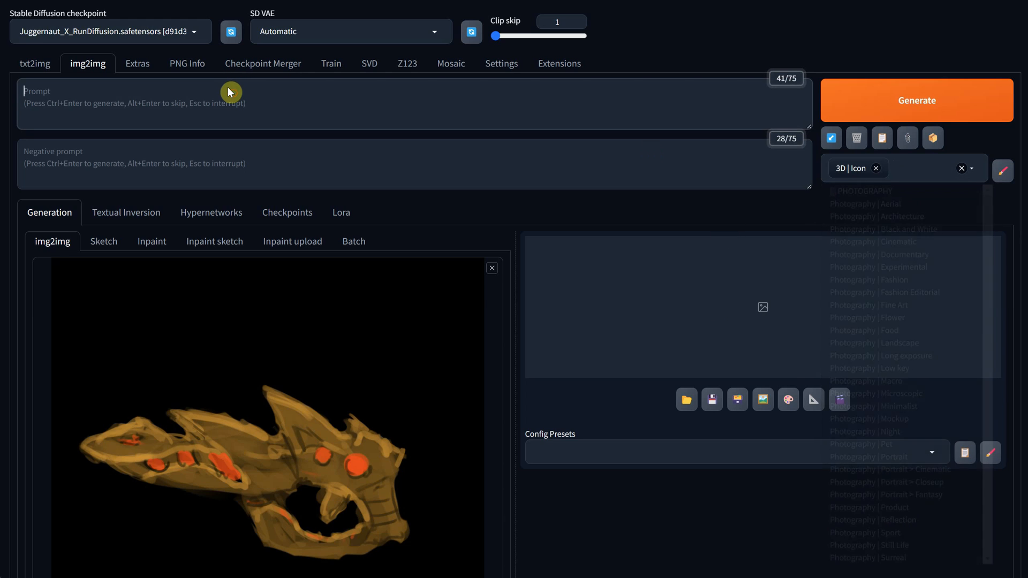
{"action": "type", "text": "organic alien weapon made from golden brown texture and orange accents, on solid black background"}
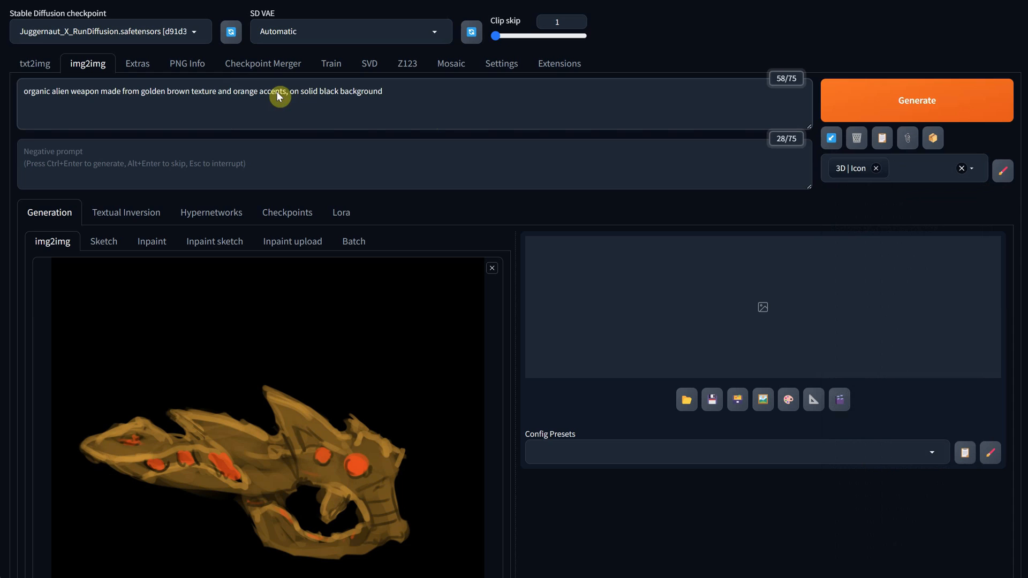
{"action": "scroll", "scroll_direction": "down", "scroll_amount": 3}
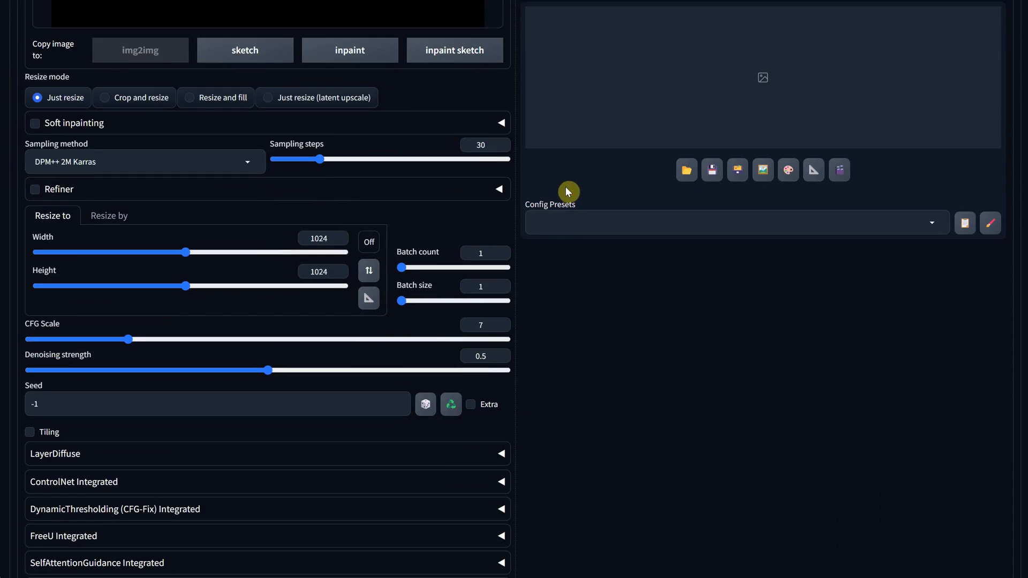
{"action": "mouse_move", "coordinate": [501, 358]}
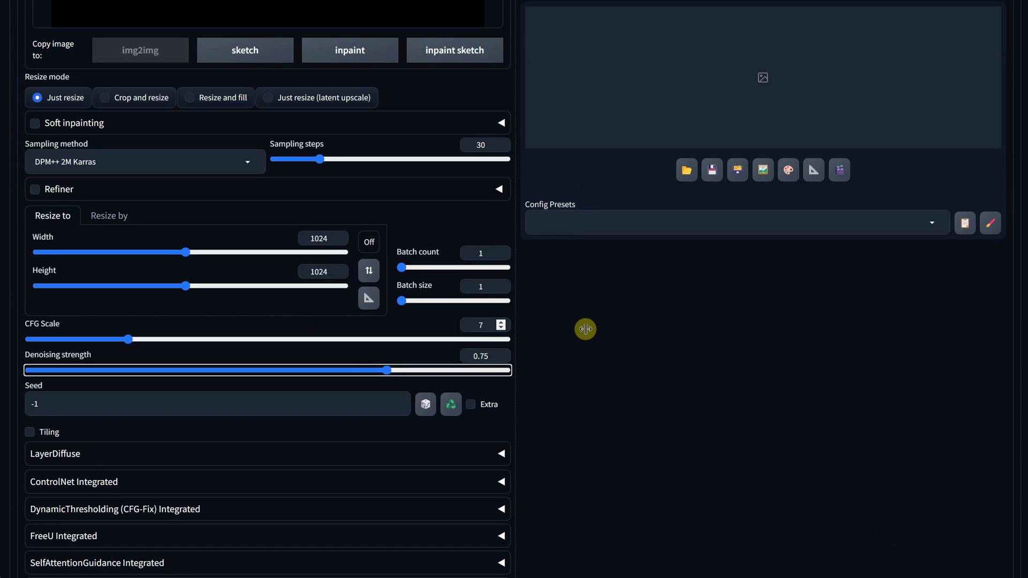
{"action": "mouse_move", "coordinate": [465, 322]}
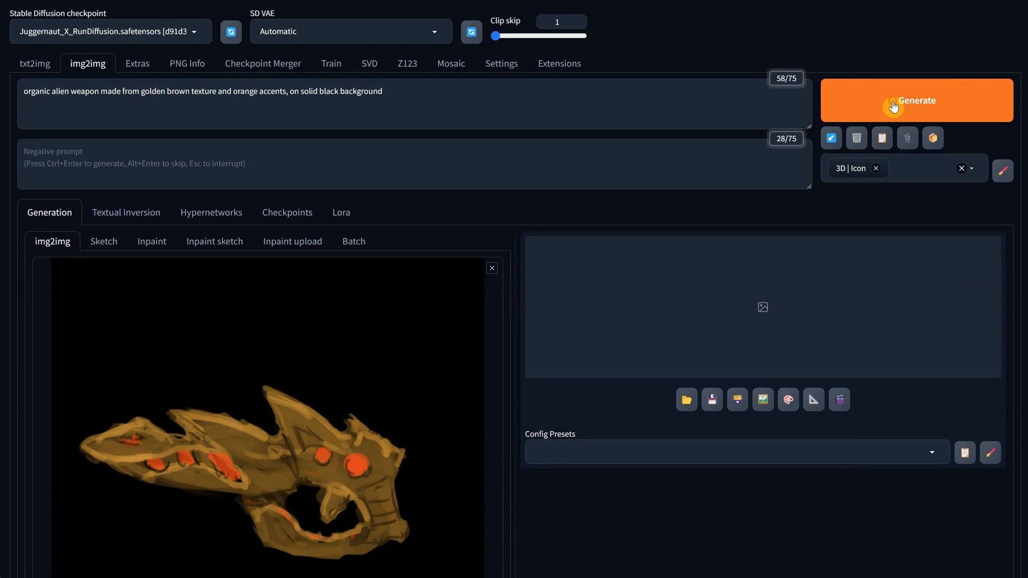
{"action": "left_click", "coordinate": [917, 101]}
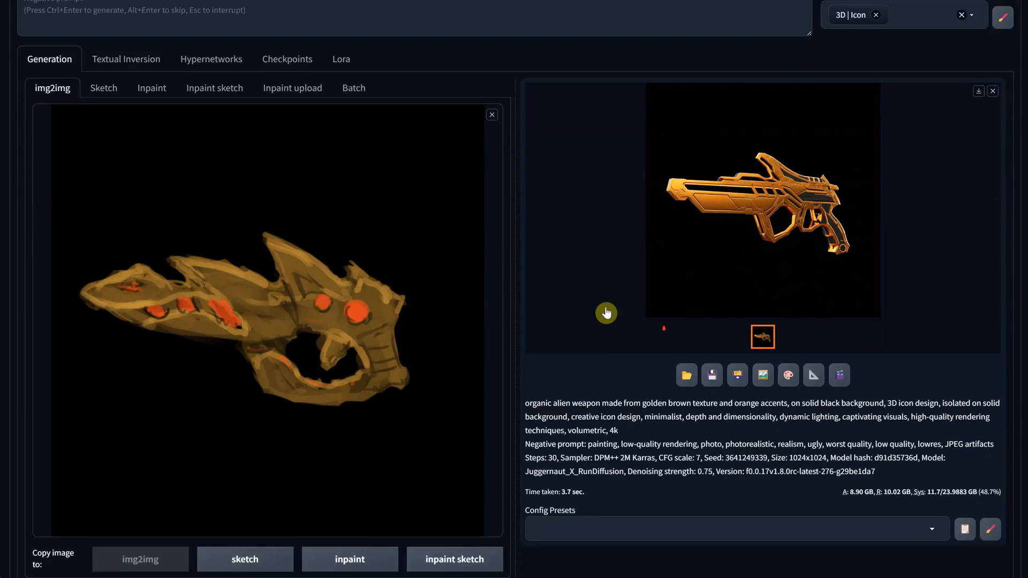
{"action": "scroll", "scroll_direction": "down", "scroll_amount": 3}
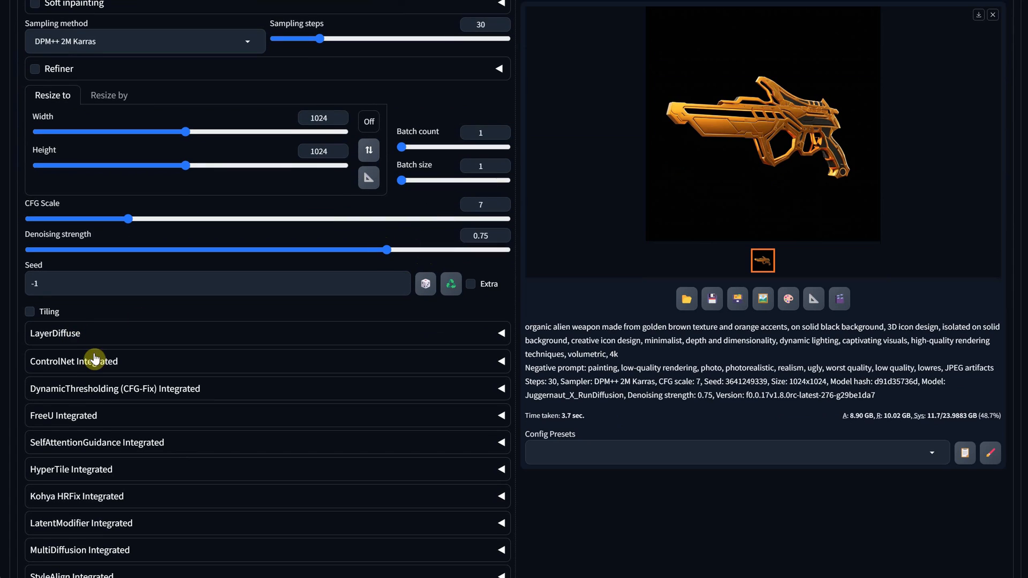
Enable ControlNet Unit 0 with Canny, regenerate the golden gun and inspect it full-size.
{"action": "left_click", "coordinate": [95, 361]}
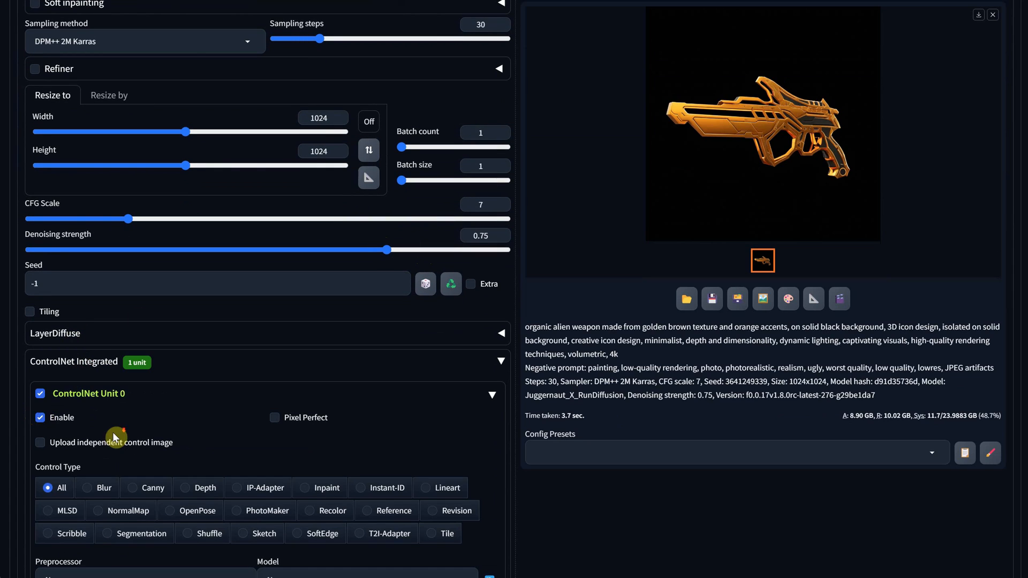
{"action": "left_click", "coordinate": [146, 488]}
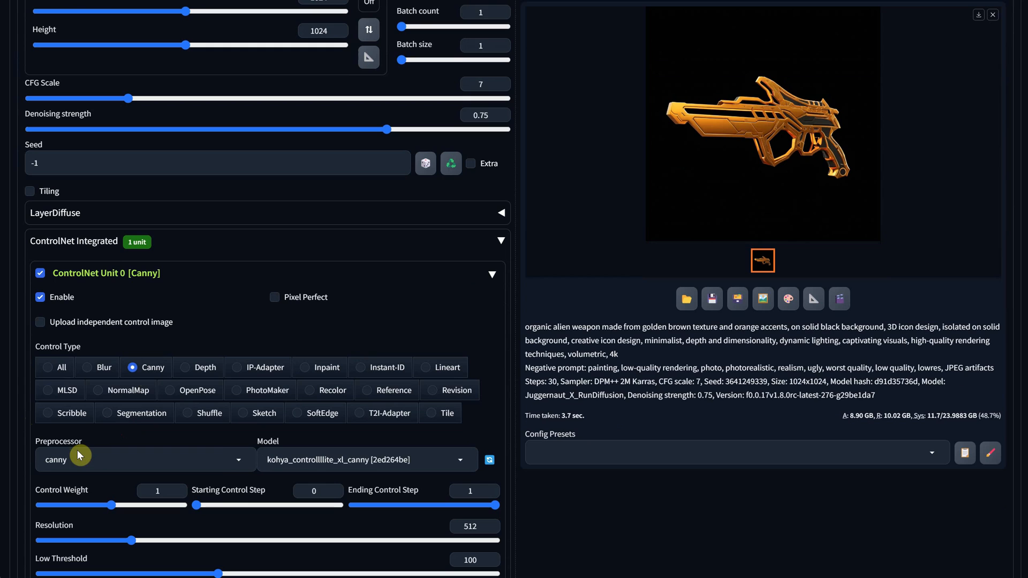
{"action": "scroll", "scroll_direction": "down", "scroll_amount": 3}
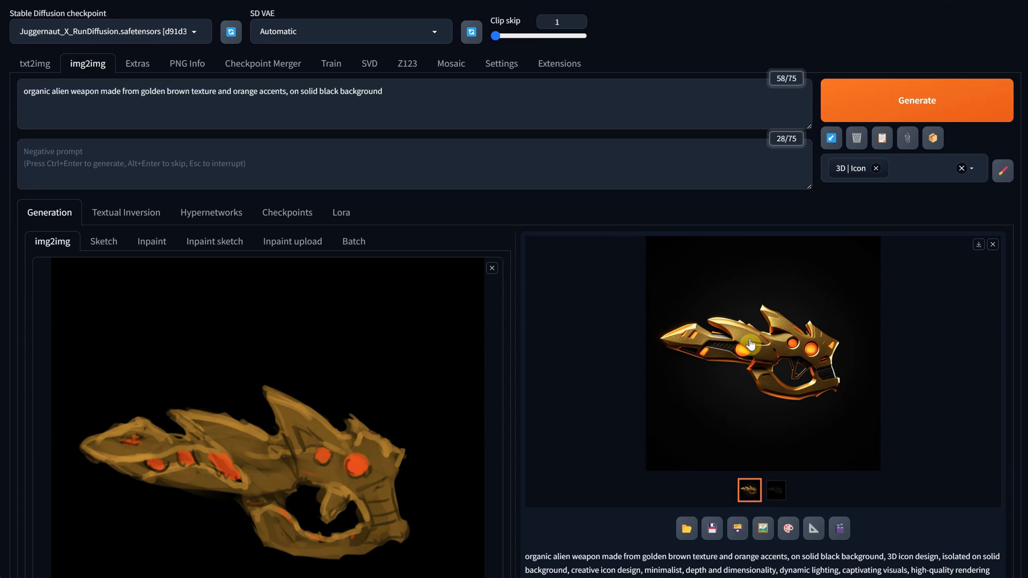
{"action": "left_click", "coordinate": [749, 344]}
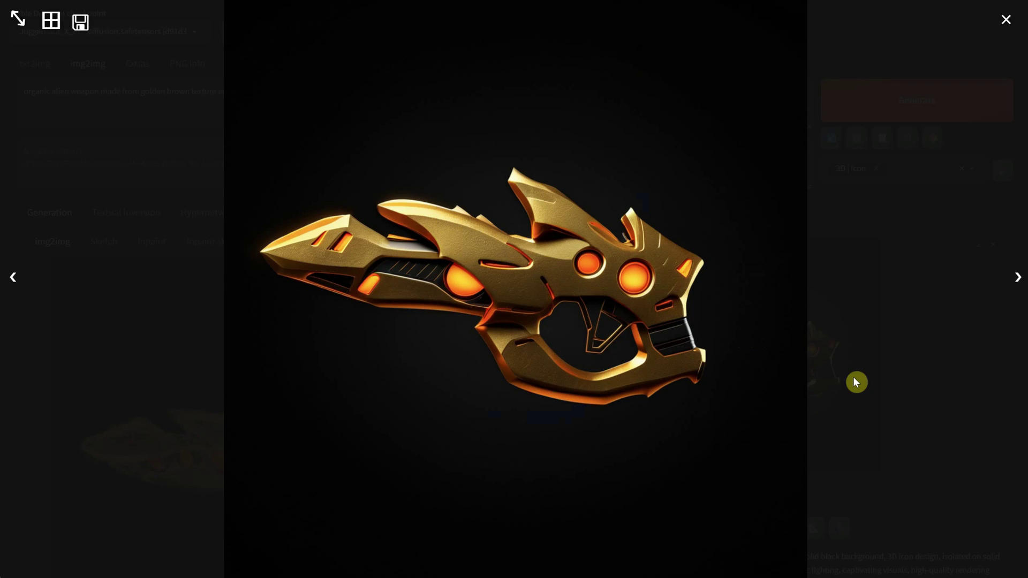
{"action": "left_click", "coordinate": [1006, 19]}
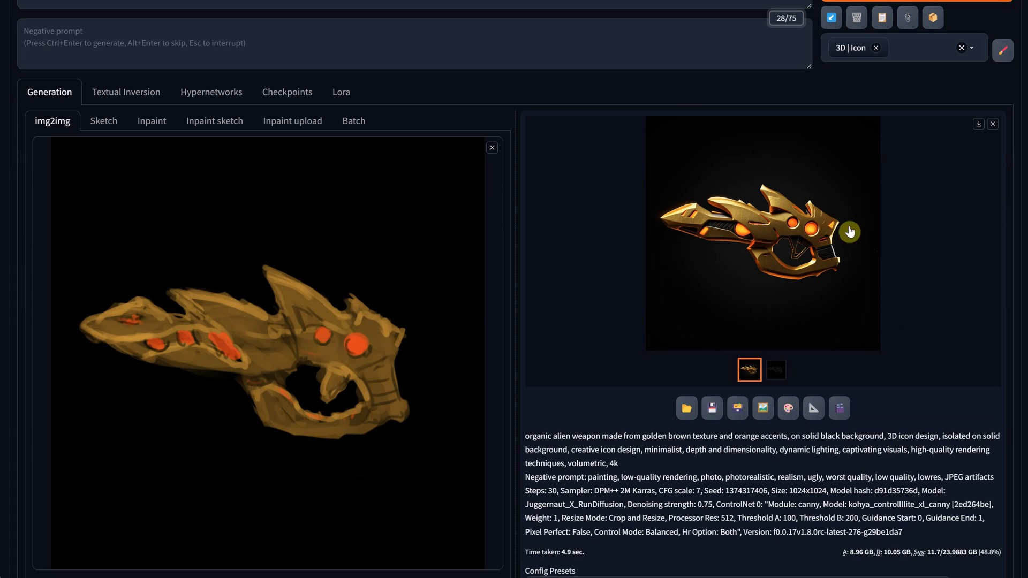
Enlarge the img2img Width/Height and generate a hammered-gold rendition of the gun.
{"action": "scroll", "scroll_direction": "down", "scroll_amount": 3}
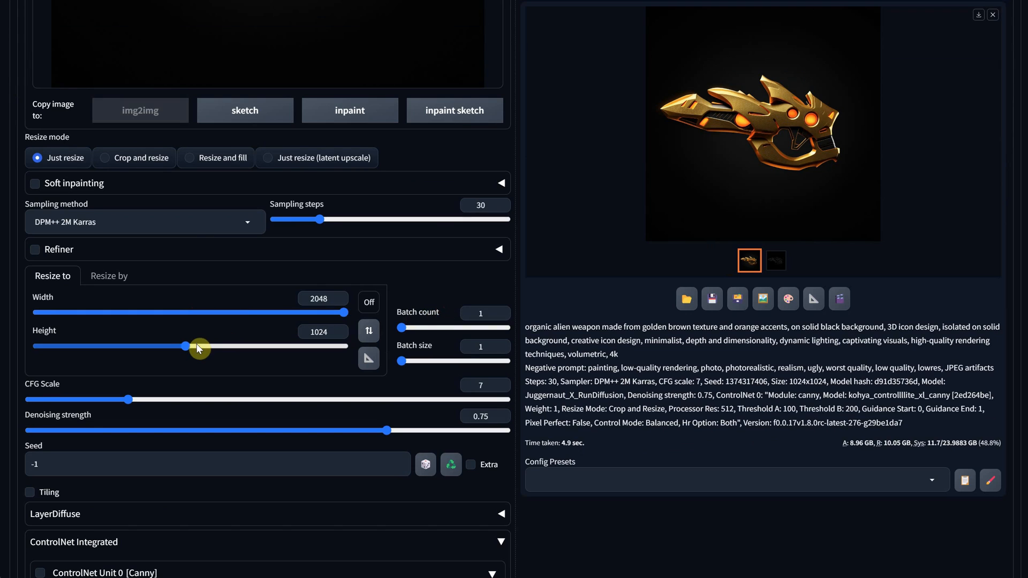
{"action": "left_click_drag", "start_coordinate": [200, 346], "coordinate": [350, 345]}
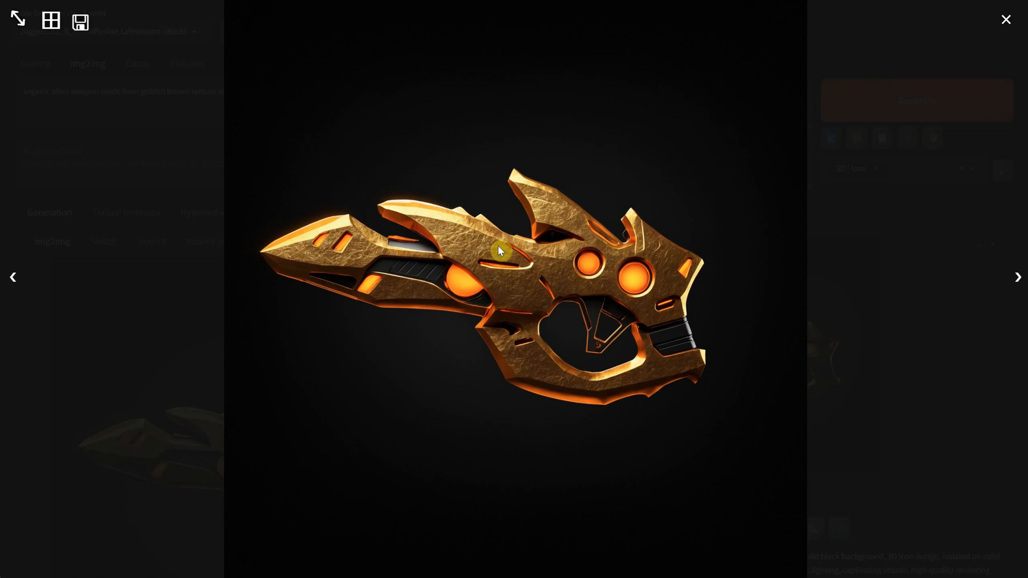
{"action": "mouse_move", "coordinate": [691, 311]}
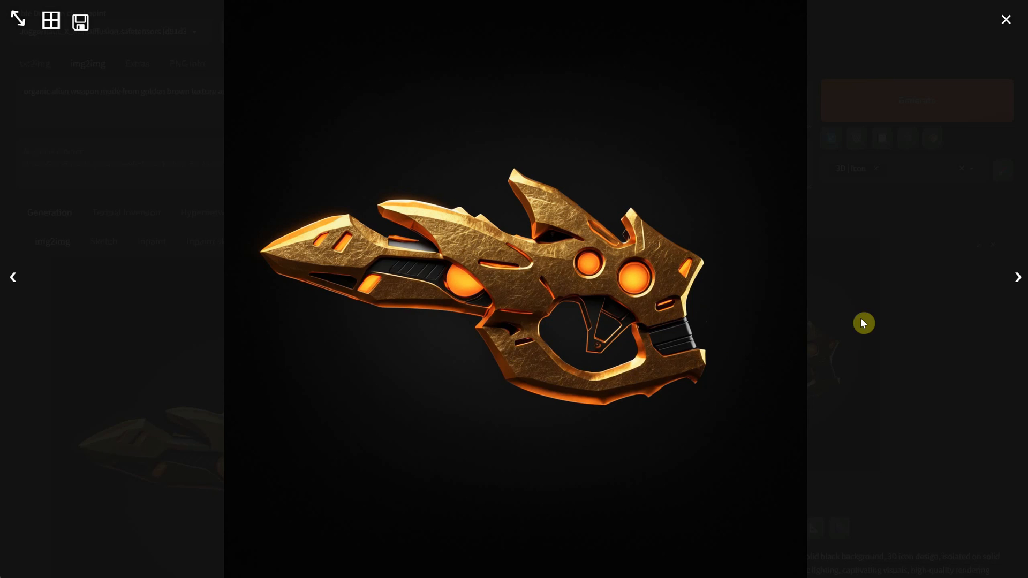
{"action": "mouse_move", "coordinate": [909, 327]}
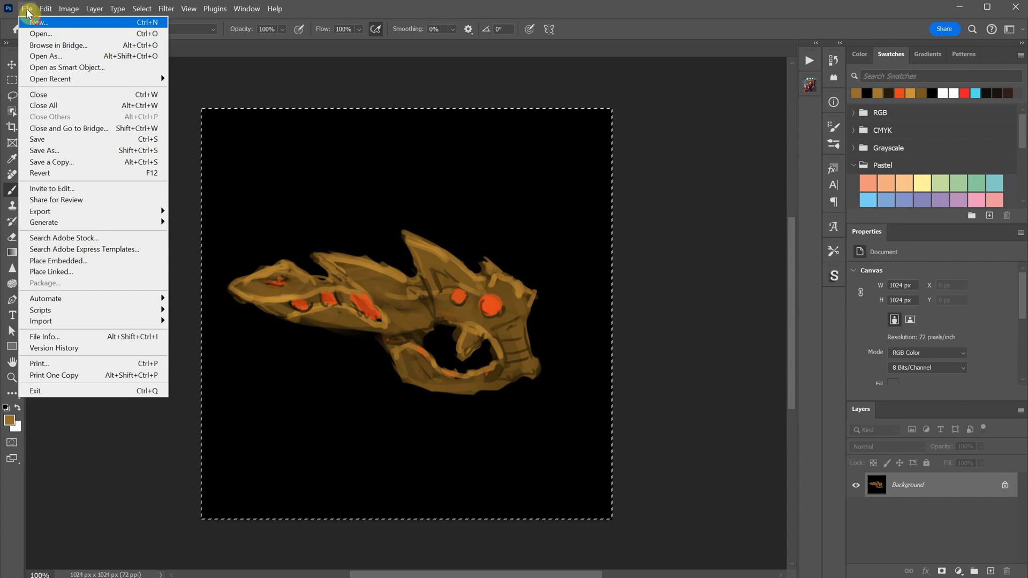
Flatten the gun sketch and save it out from the File menu.
{"action": "left_click", "coordinate": [41, 22]}
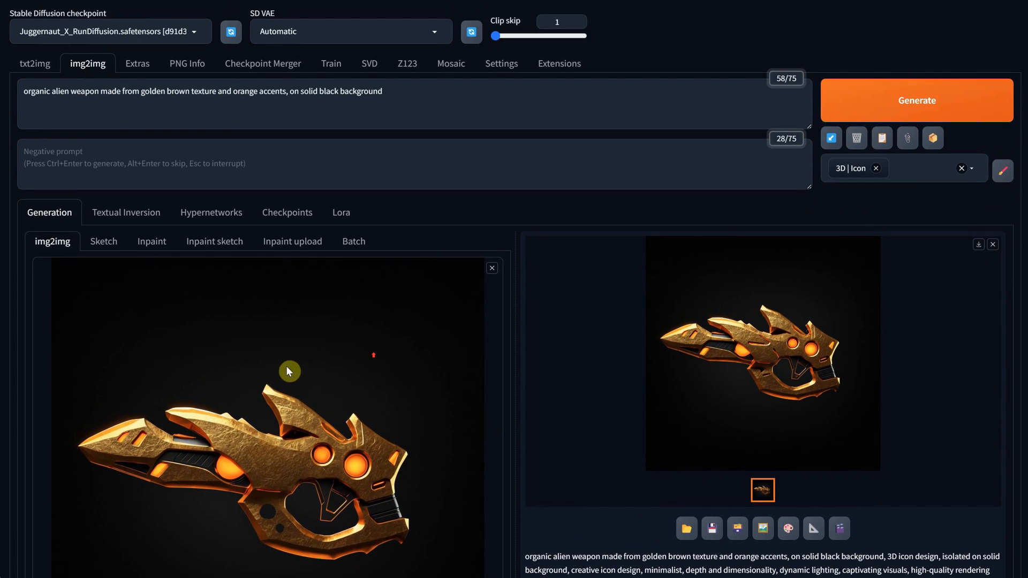
{"action": "mouse_move", "coordinate": [771, 364]}
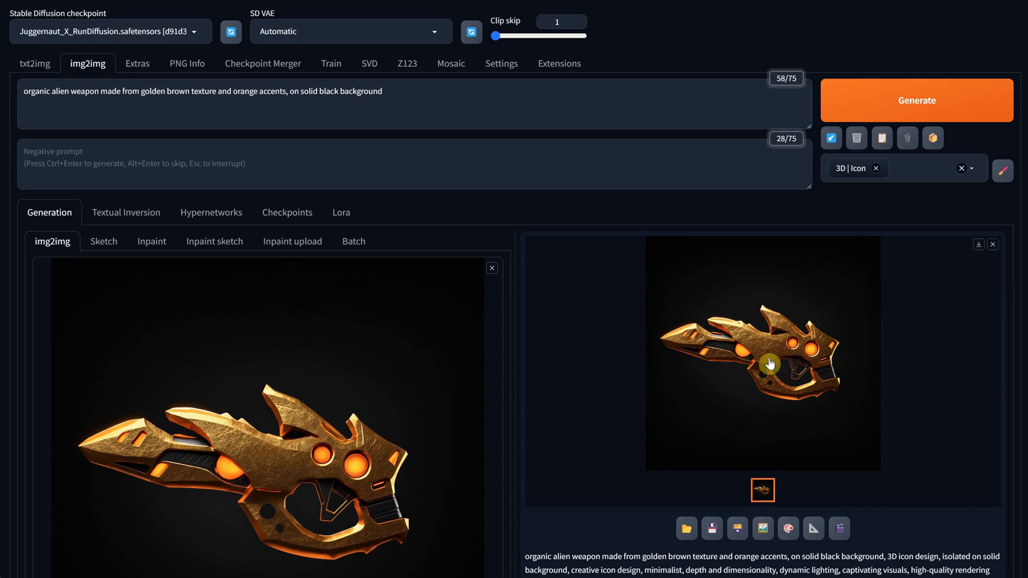
Enlarge the generated golden alien weapon image to fill the screen.
{"action": "left_click", "coordinate": [770, 364]}
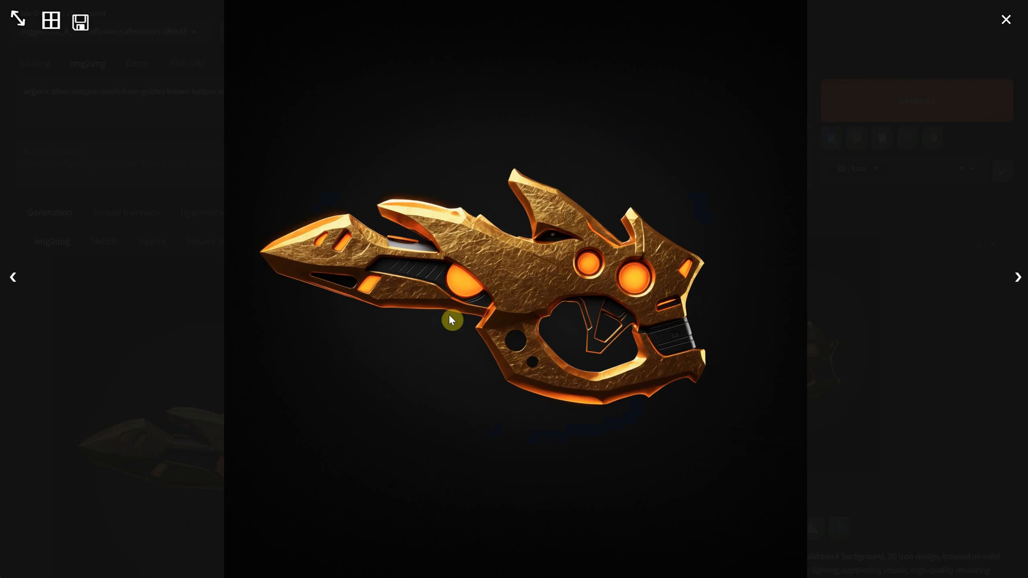
{"action": "mouse_move", "coordinate": [907, 338]}
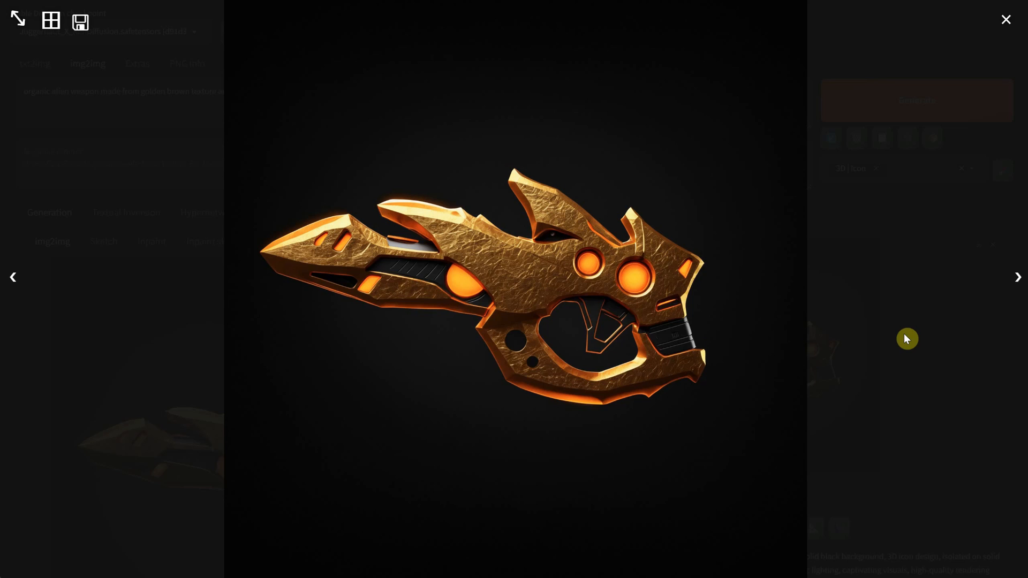
{"action": "mouse_move", "coordinate": [907, 333]}
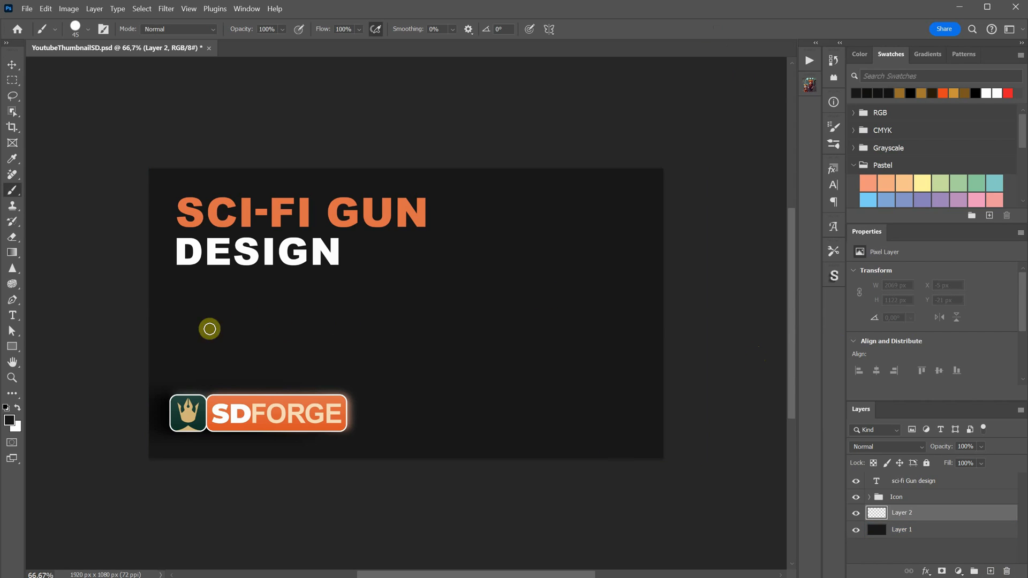
Brush a dark green gun silhouette on Layer 2 — long barrel, upper body, grip — and refine its edges.
{"action": "left_click_drag", "start_coordinate": [210, 329], "coordinate": [537, 296]}
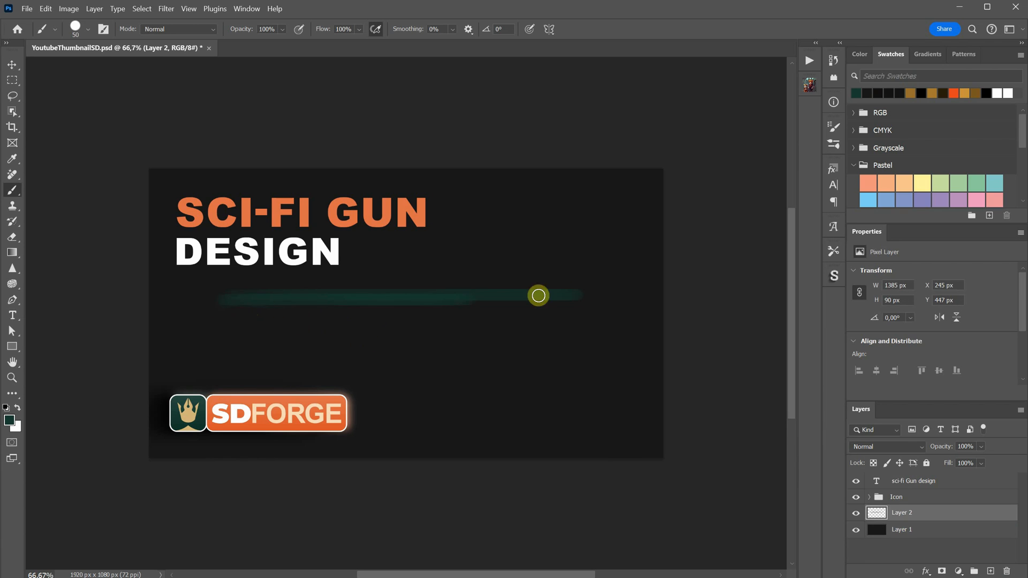
{"action": "left_click_drag", "start_coordinate": [538, 296], "coordinate": [493, 305]}
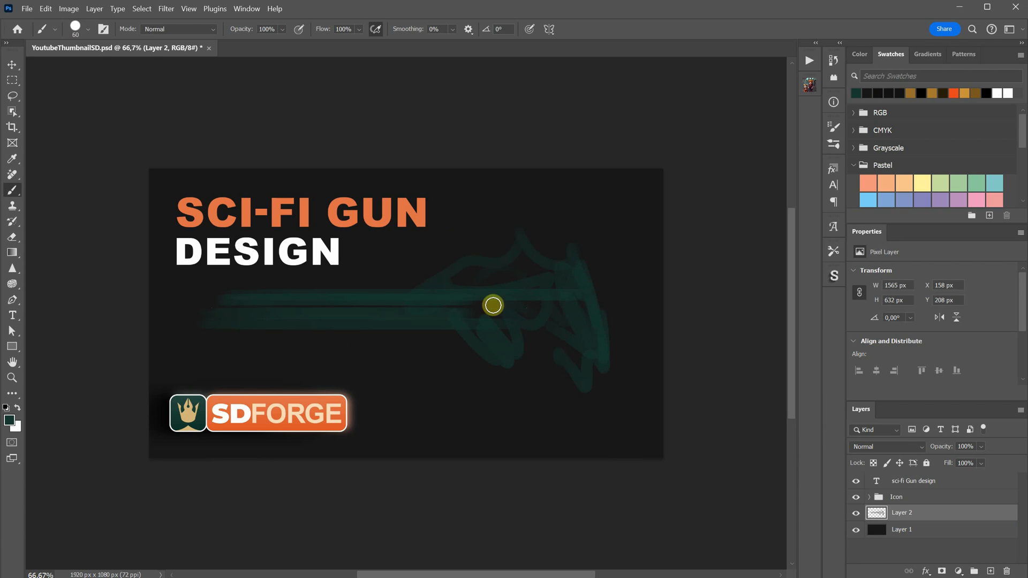
{"action": "left_click_drag", "start_coordinate": [492, 305], "coordinate": [622, 380]}
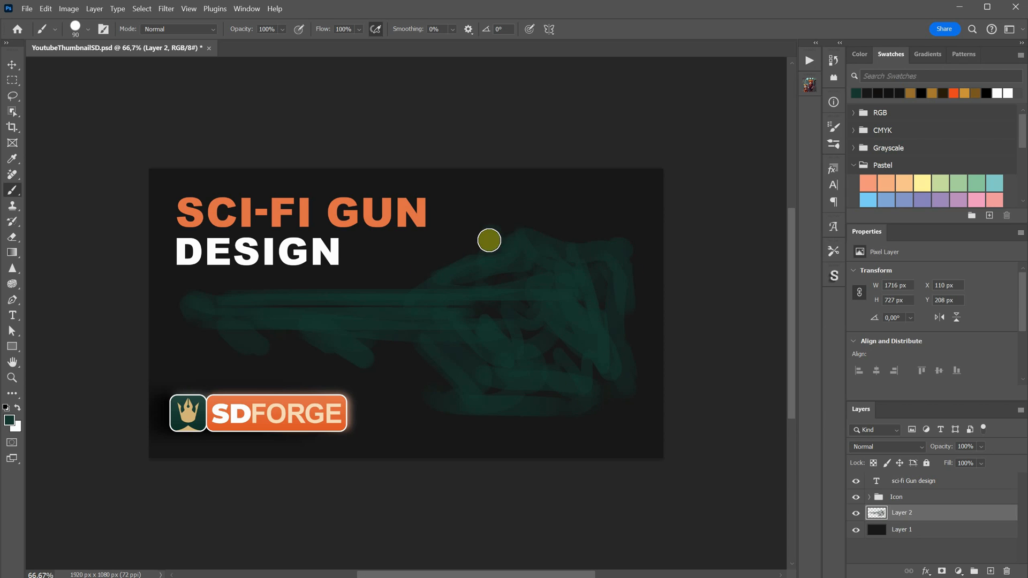
{"action": "left_click_drag", "start_coordinate": [488, 240], "coordinate": [617, 320]}
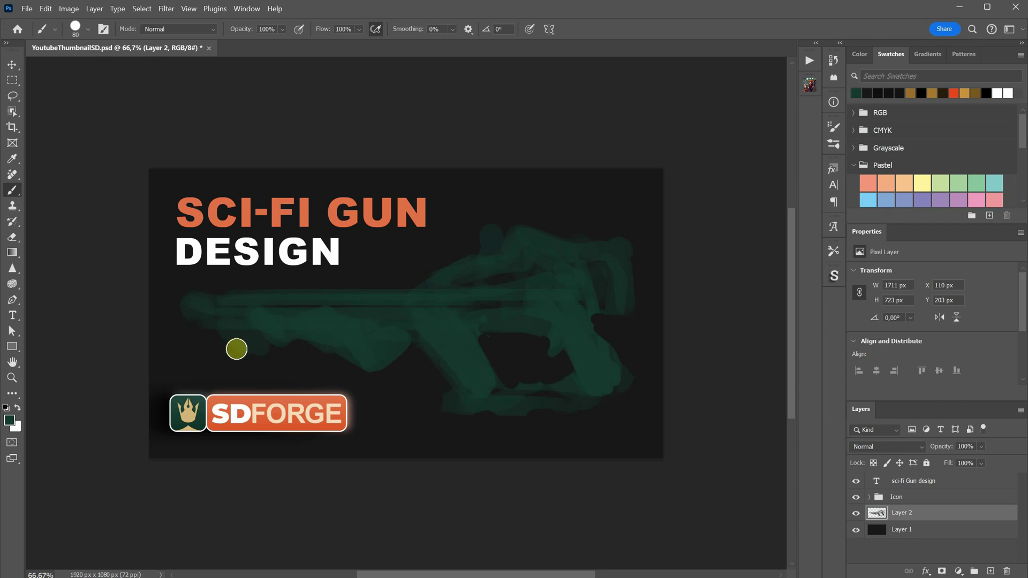
{"action": "left_click_drag", "start_coordinate": [235, 348], "coordinate": [243, 296]}
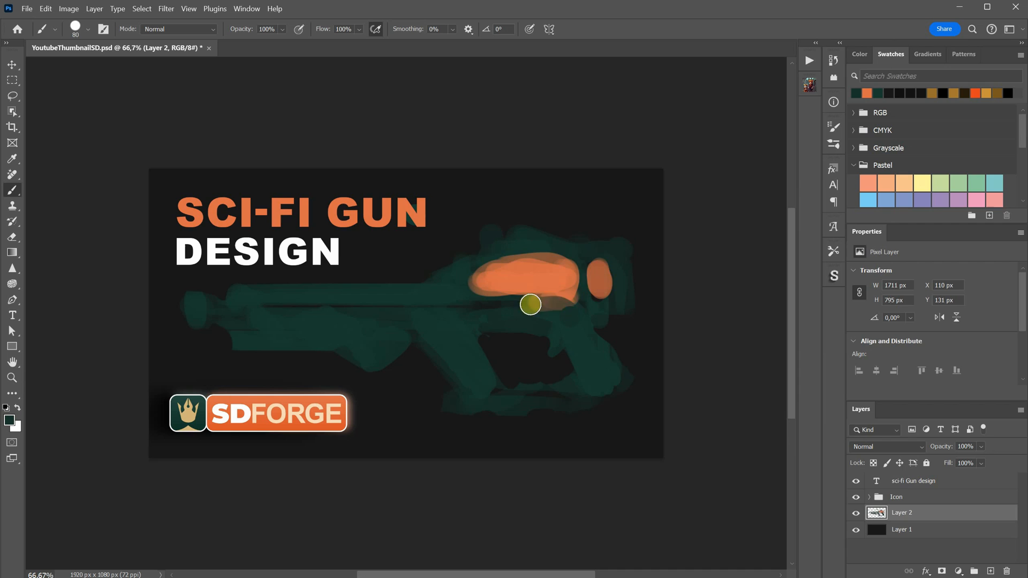
Brush orange glow patches onto the upper body of the green gun sketch.
{"action": "left_click_drag", "start_coordinate": [530, 304], "coordinate": [608, 218]}
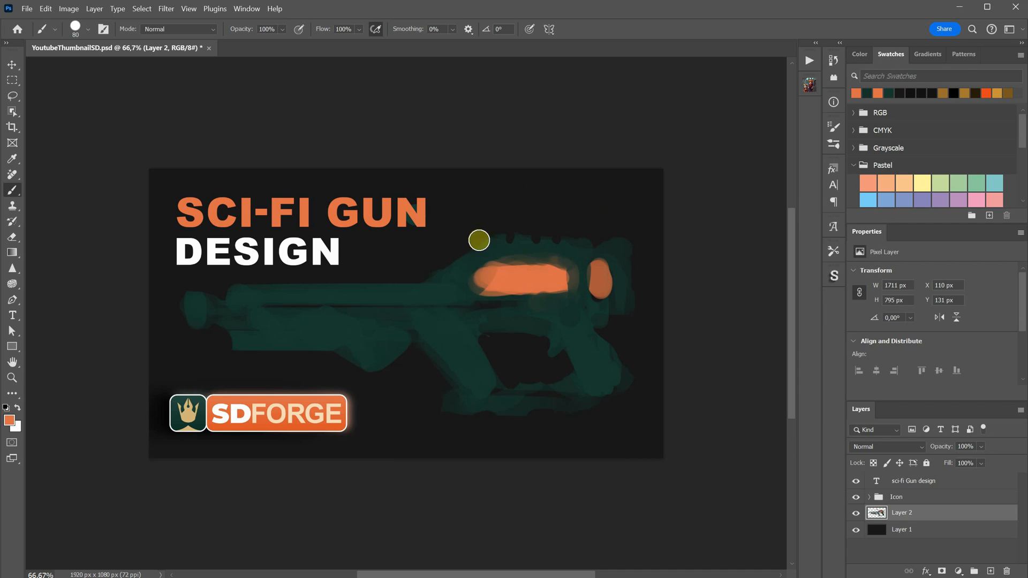
{"action": "left_click_drag", "start_coordinate": [479, 240], "coordinate": [302, 305]}
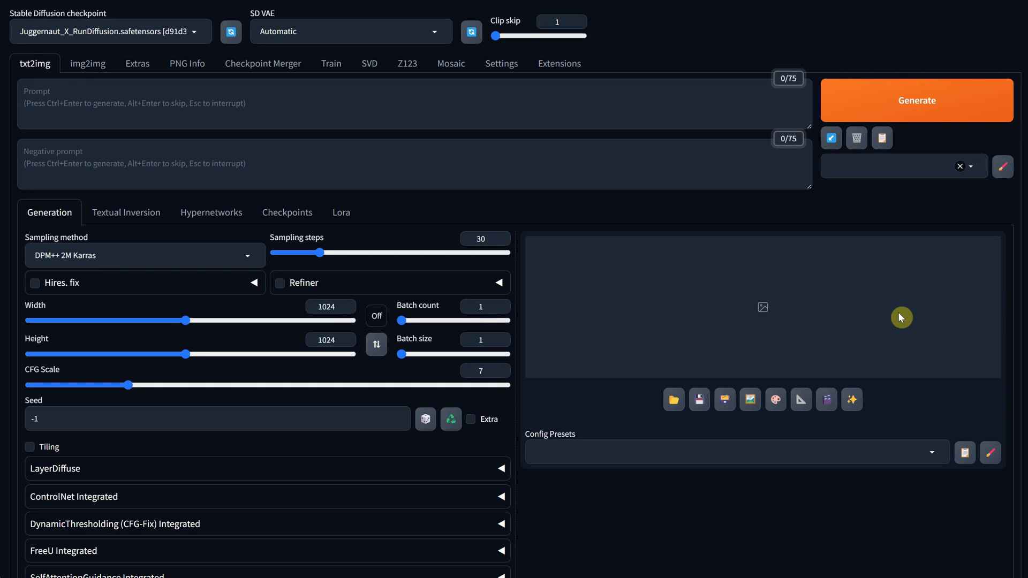
Switch to img2img with the gun sketch loaded and raise the denoising strength slider.
{"action": "left_click", "coordinate": [88, 64]}
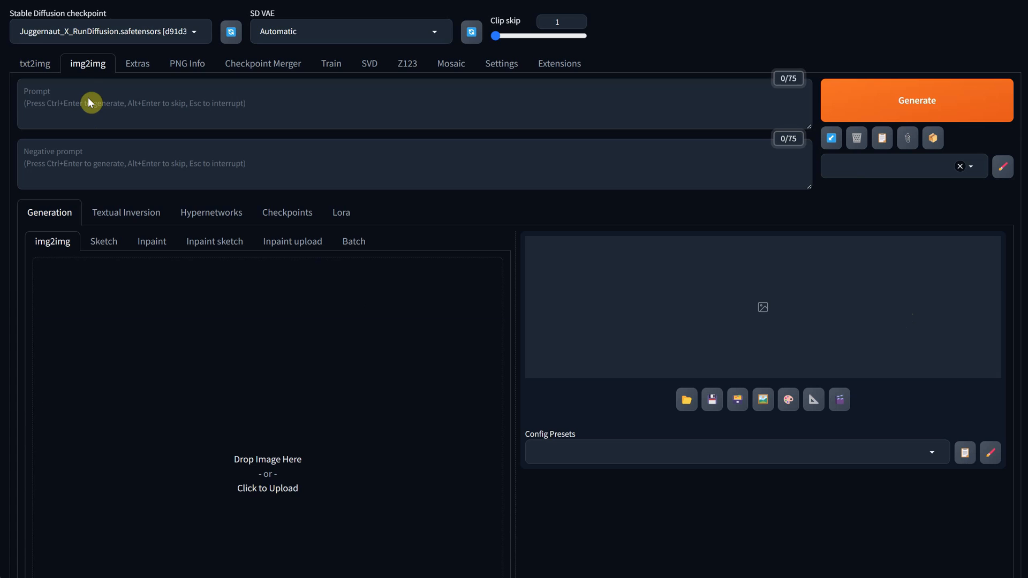
{"action": "scroll", "scroll_direction": "down", "scroll_amount": 3}
{"action": "type", "text": "3d"}
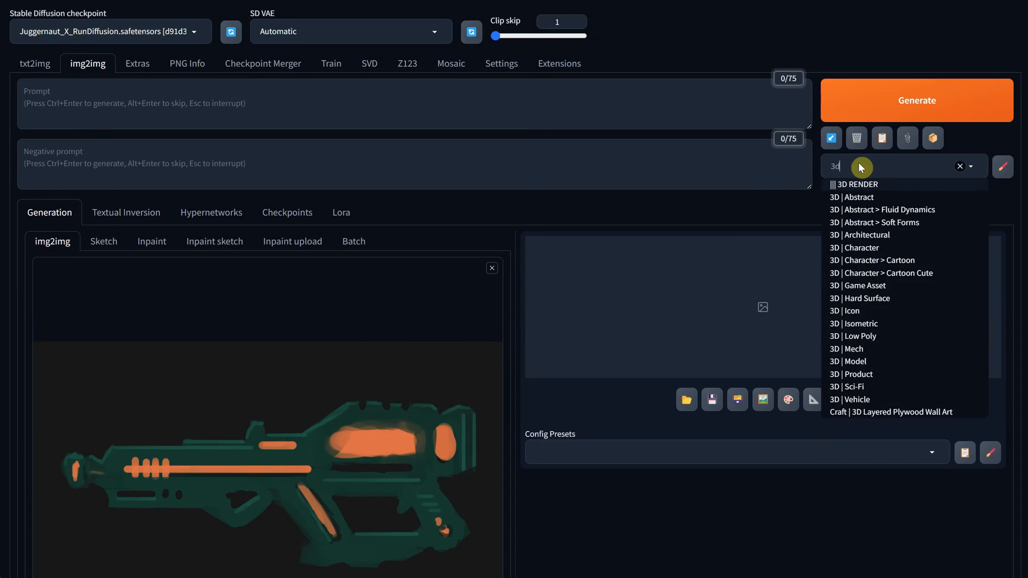
{"action": "scroll", "scroll_direction": "down", "scroll_amount": 3}
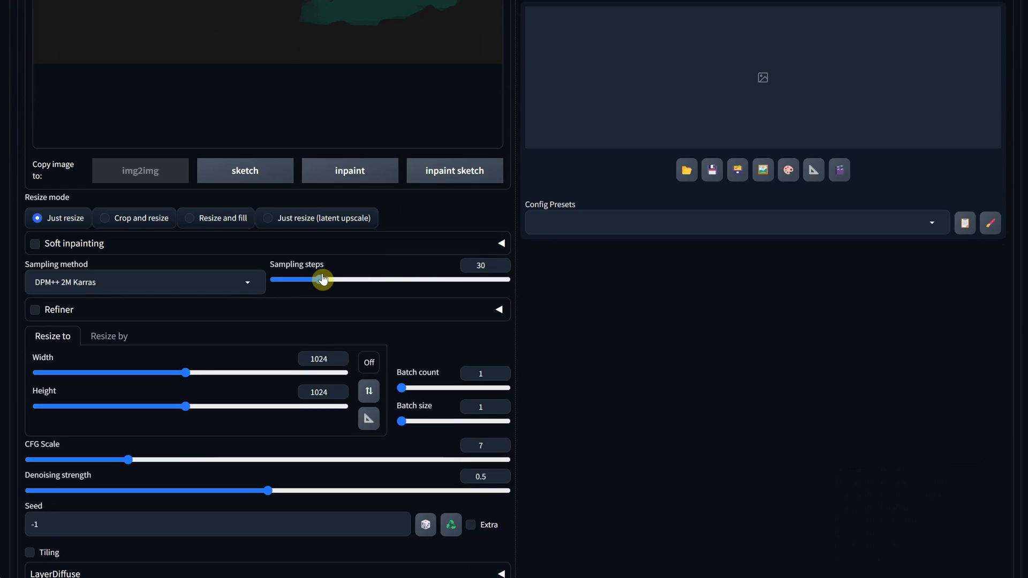
{"action": "scroll", "scroll_direction": "down", "scroll_amount": 3}
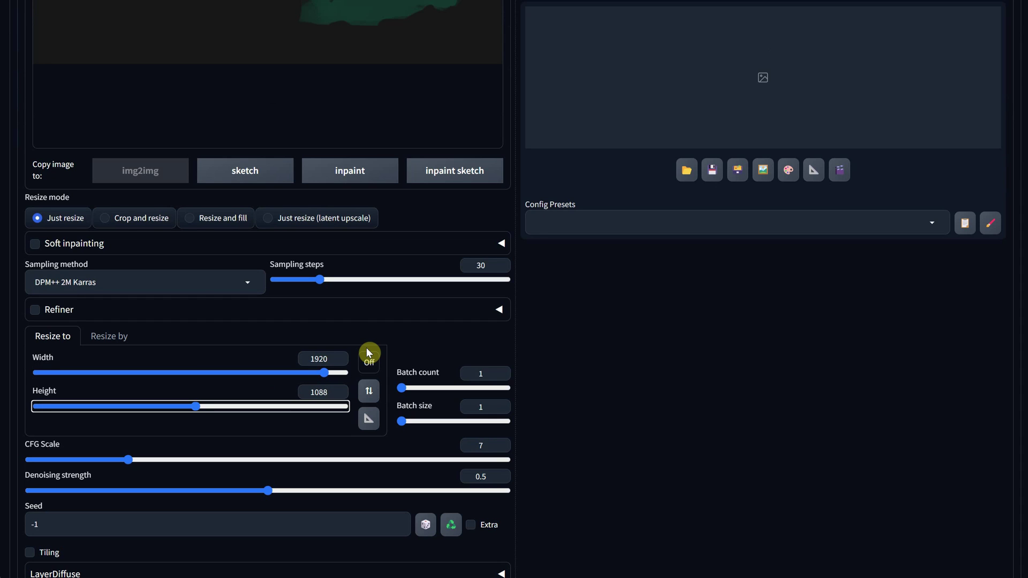
{"action": "mouse_move", "coordinate": [396, 298]}
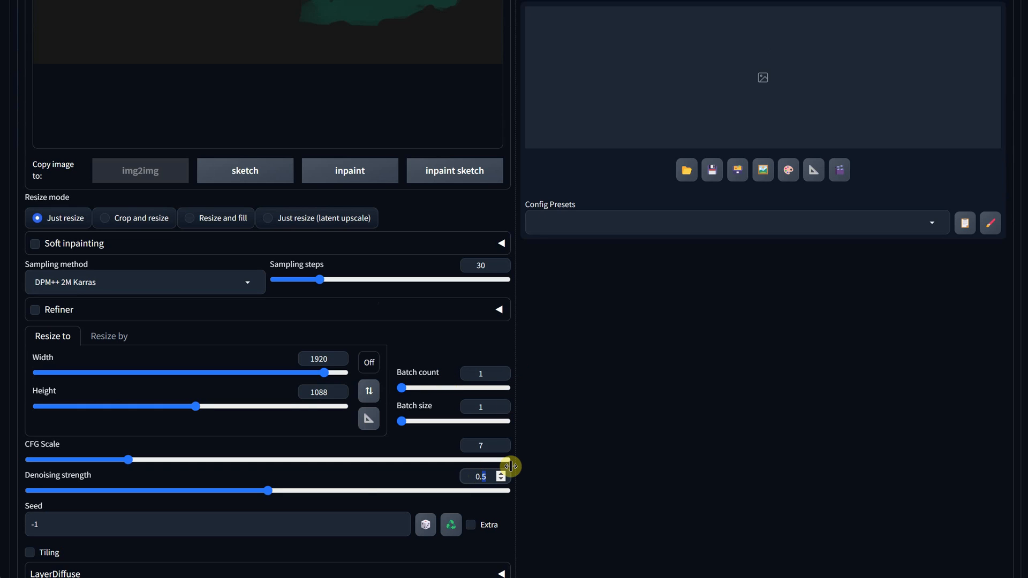
{"action": "left_click_drag", "start_coordinate": [267, 490], "coordinate": [364, 490]}
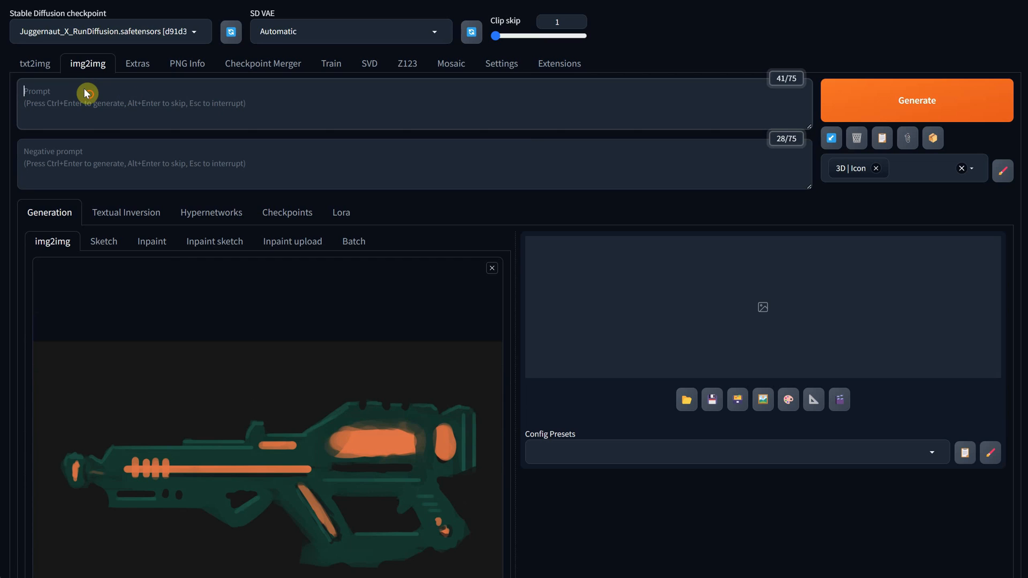
Enter the prompt 'a sci-fi weapon design, rendered in a 3D style... predominantly emerald green' and generate.
{"action": "type", "text": "a sci-fi weapon design, rendered in a 3D style. The weapon is predominantly emerald green with orange accents. It features a sleek, futuristic design,  image is set against a dark background, emphasizing the weapon's glowing features and sharp silhouette"}
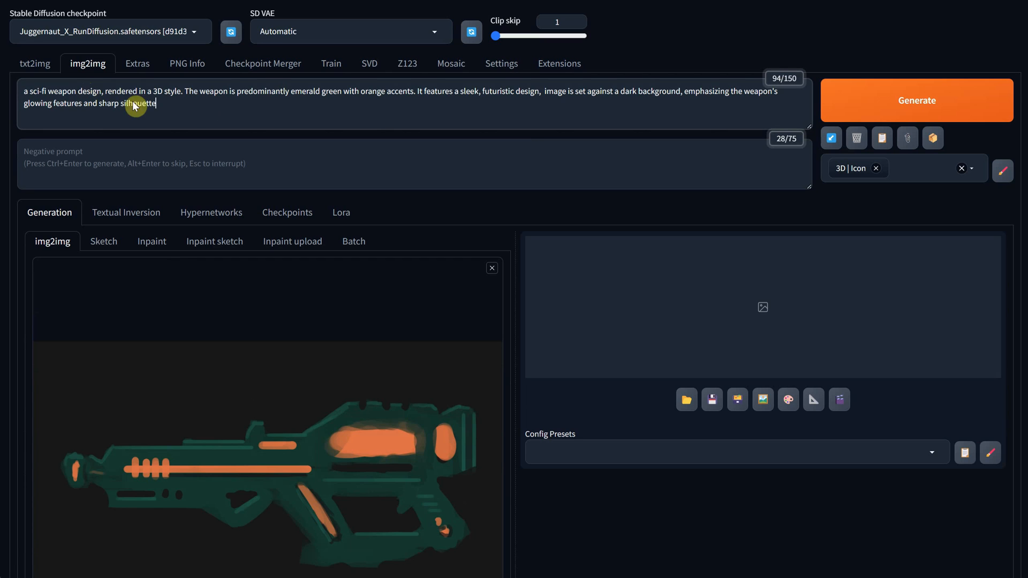
{"action": "left_click", "coordinate": [917, 100]}
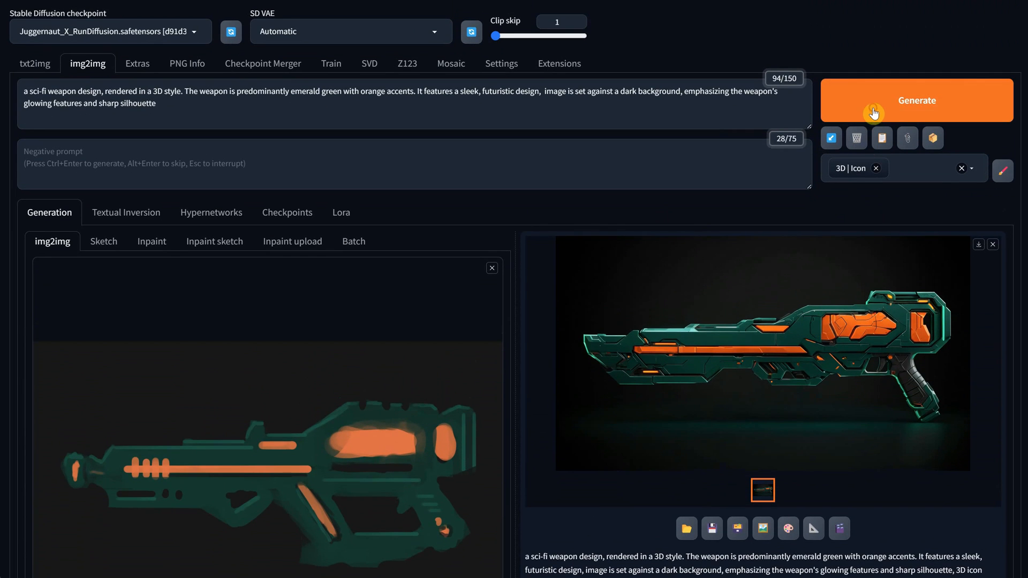
{"action": "left_click", "coordinate": [917, 101]}
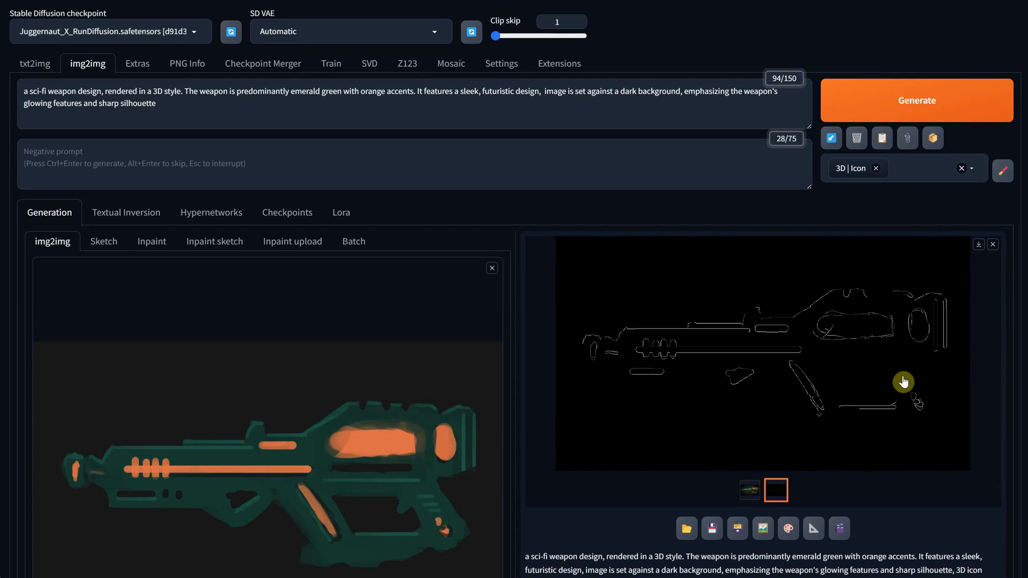
{"action": "mouse_move", "coordinate": [428, 558]}
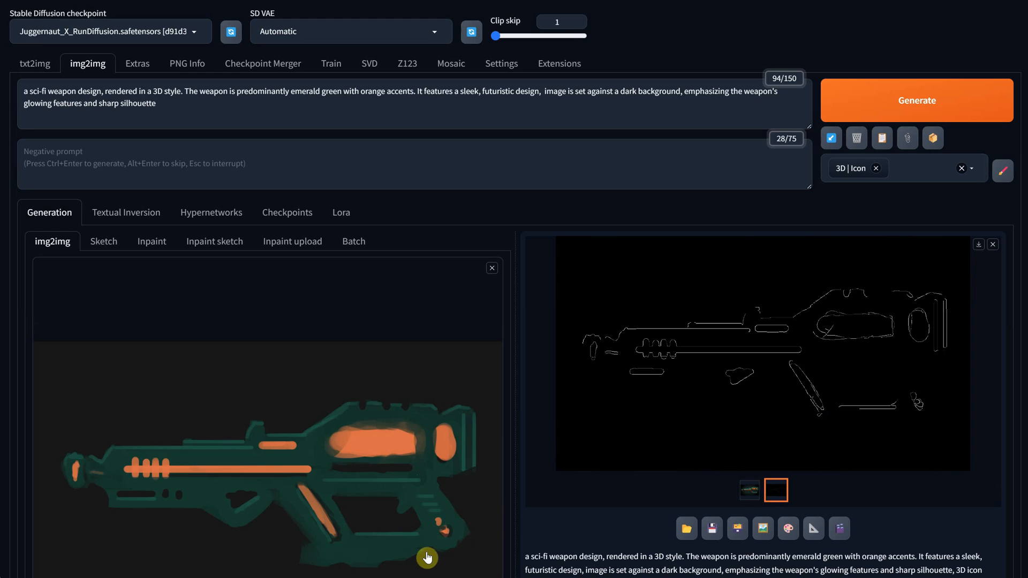
{"action": "mouse_move", "coordinate": [261, 508]}
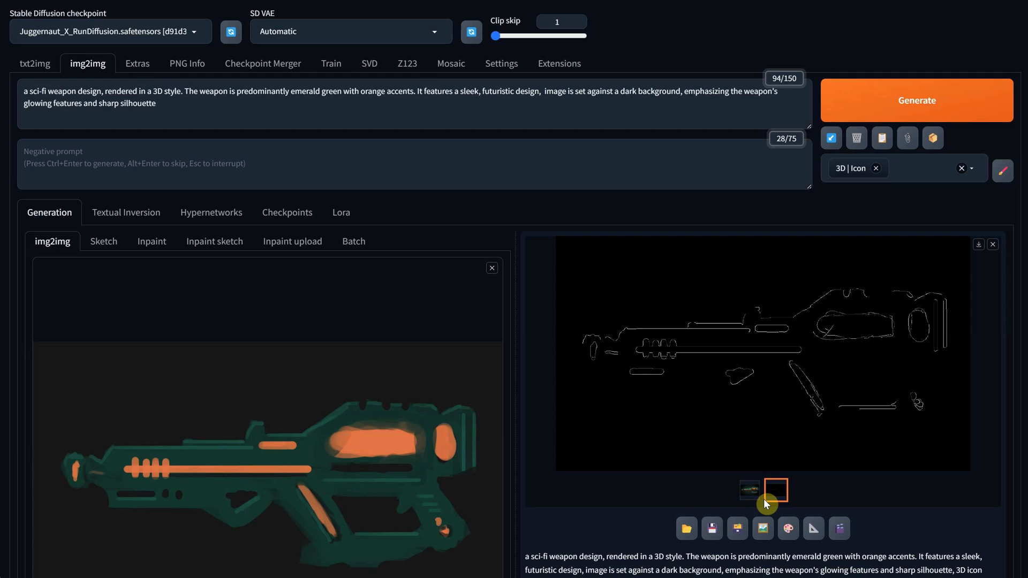
Select the rendered gun instead of the Canny edge map and generate another variation.
{"action": "left_click", "coordinate": [747, 491]}
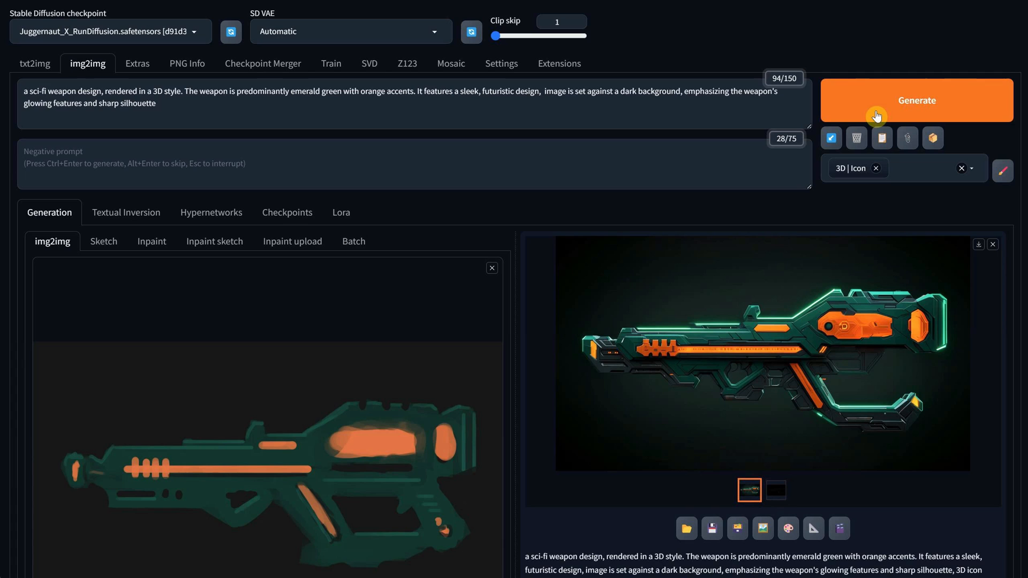
{"action": "left_click", "coordinate": [876, 114]}
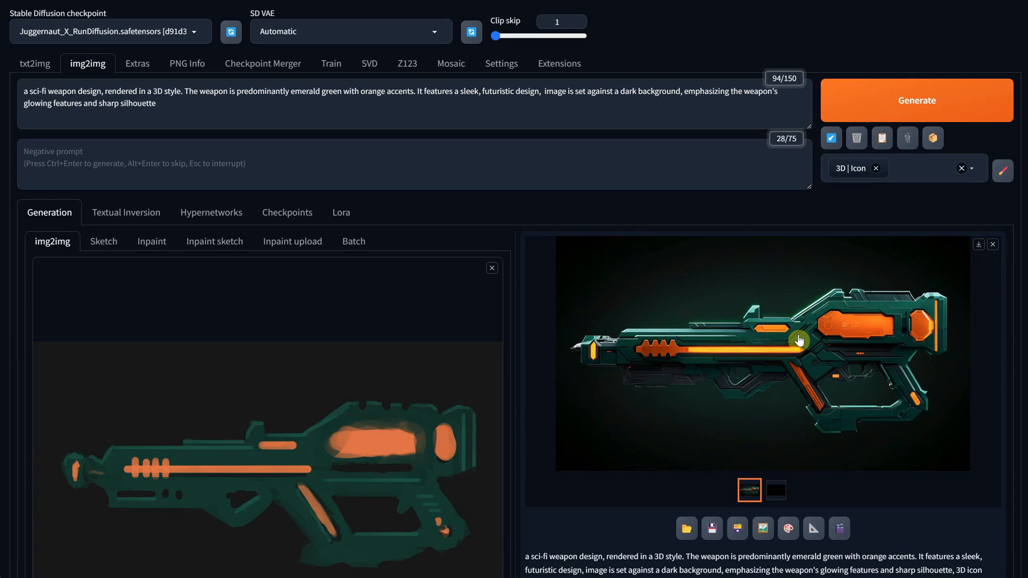
{"action": "scroll", "scroll_direction": "down", "scroll_amount": 3}
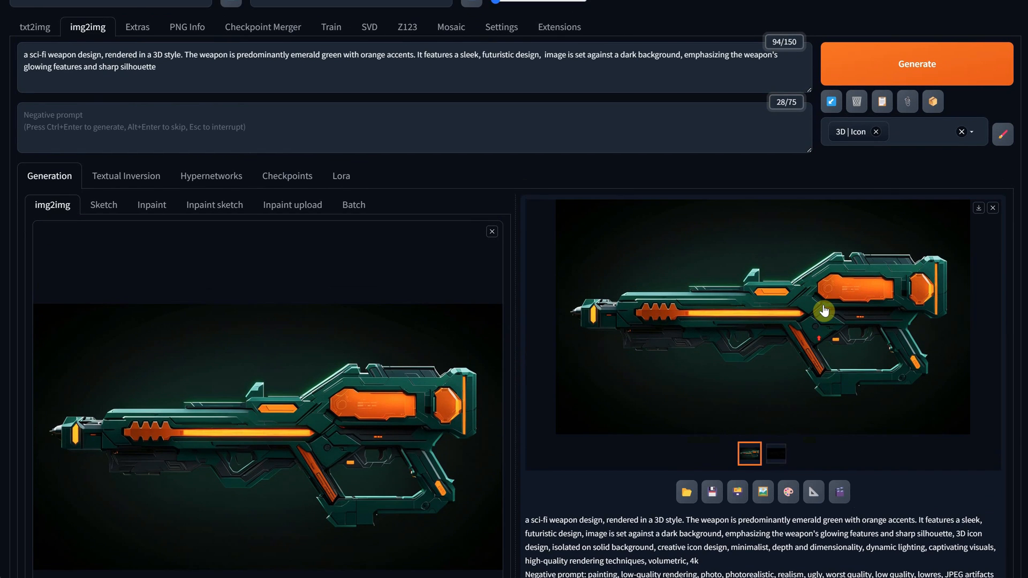
Enlarge the final green-orange gun render full screen, then close the preview.
{"action": "left_click", "coordinate": [824, 310]}
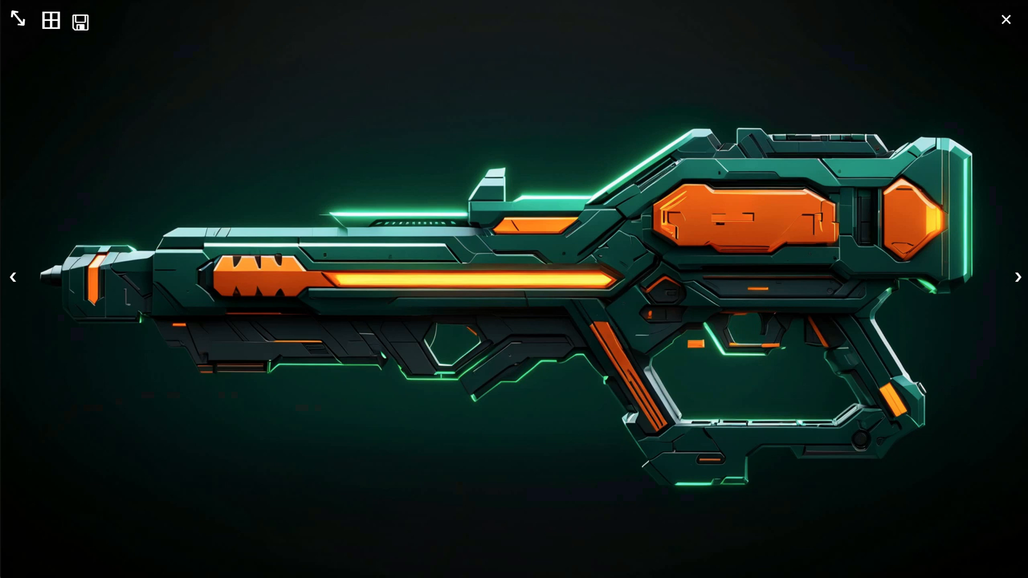
{"action": "left_click", "coordinate": [1006, 19]}
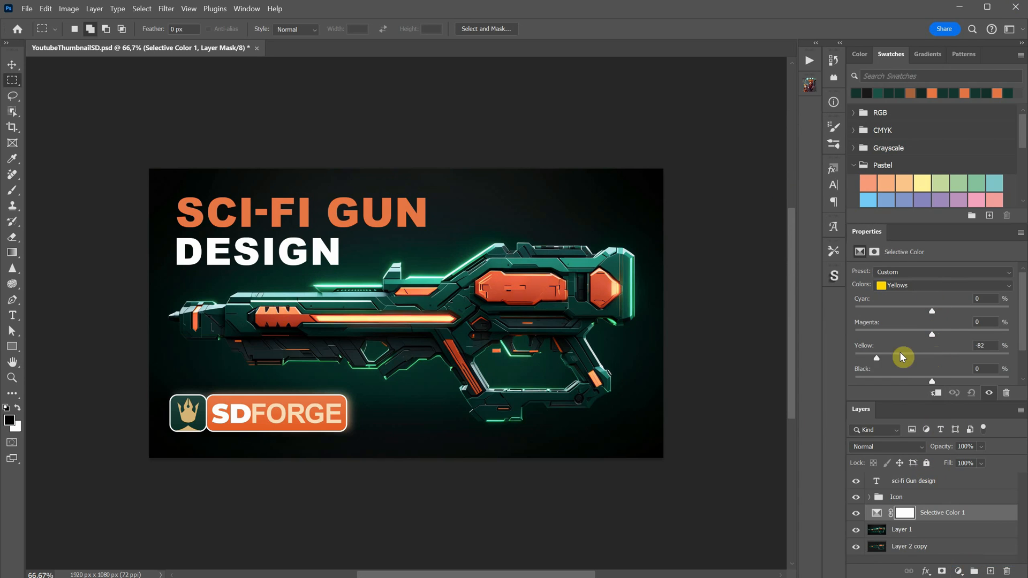
In the Selective Color adjustment, tune Reds then push Yellows toward green, and bring up the layer's options.
{"action": "left_click", "coordinate": [943, 285]}
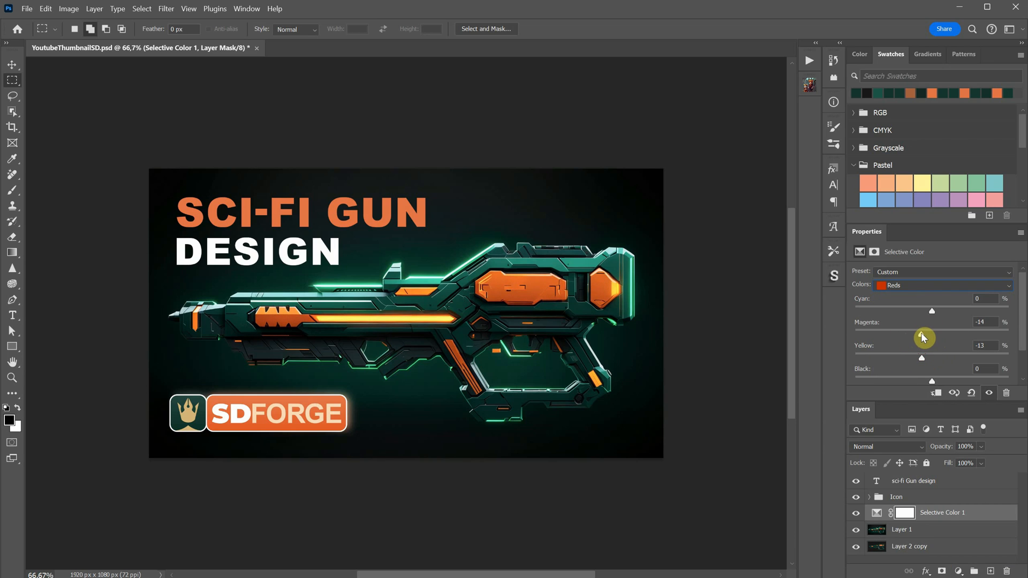
{"action": "left_click", "coordinate": [943, 285]}
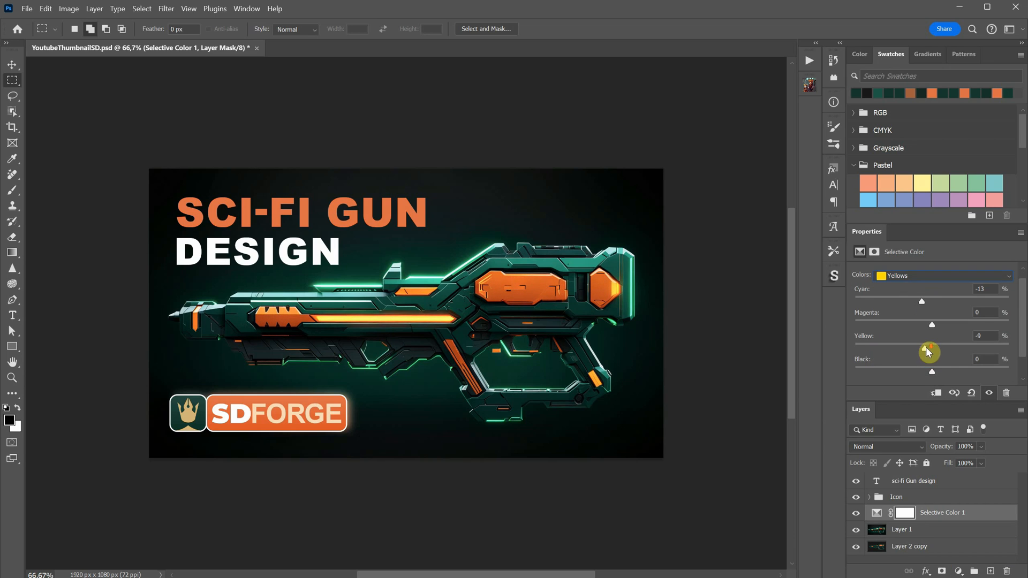
{"action": "left_click_drag", "start_coordinate": [921, 301], "coordinate": [878, 301]}
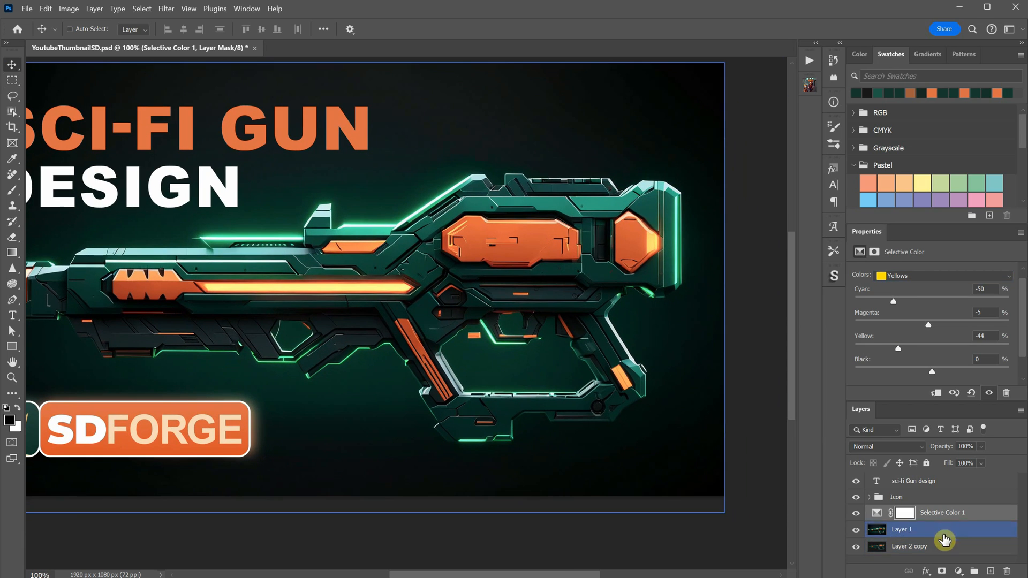
{"action": "right_click", "coordinate": [945, 529]}
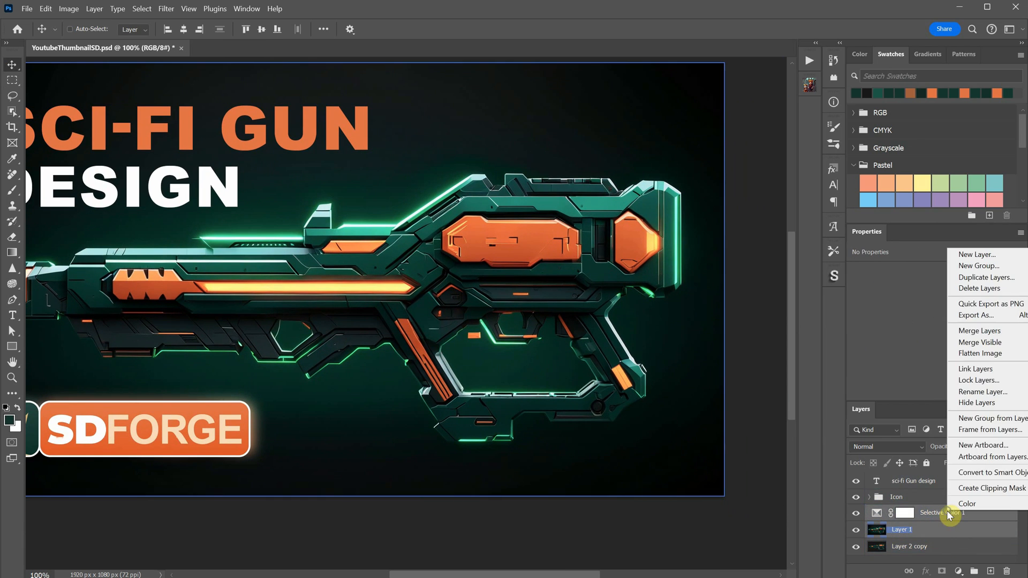